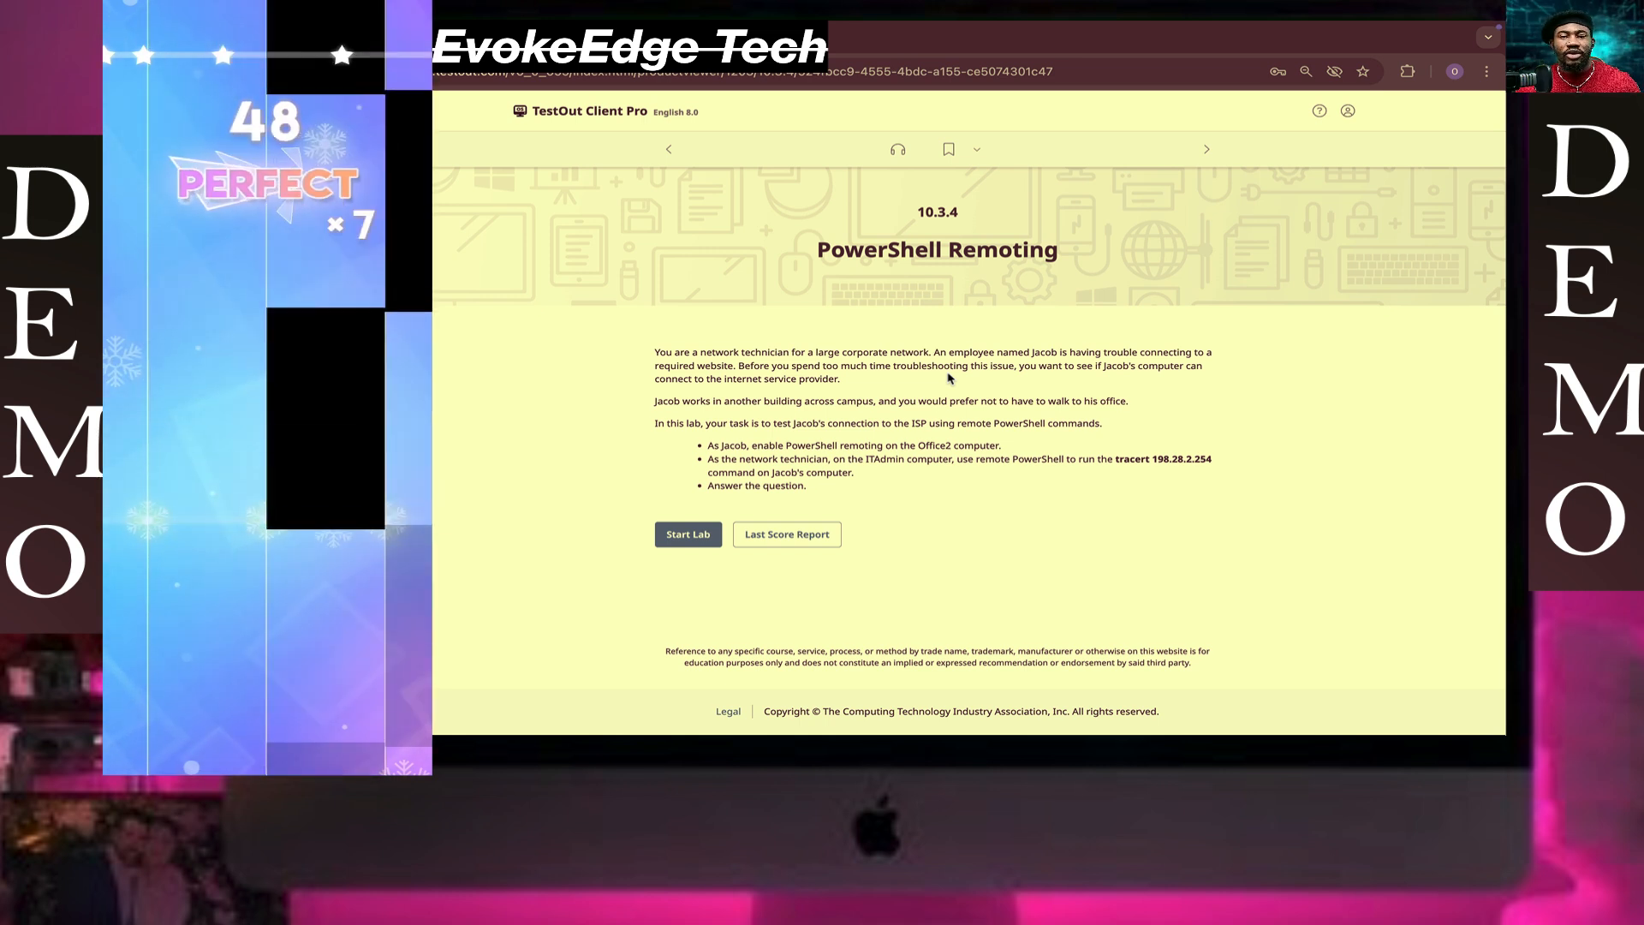
Launch the 10.3.4 PowerShell Remoting lab to load the Office2 desktop.
{"action": "left_click", "coordinate": [687, 534]}
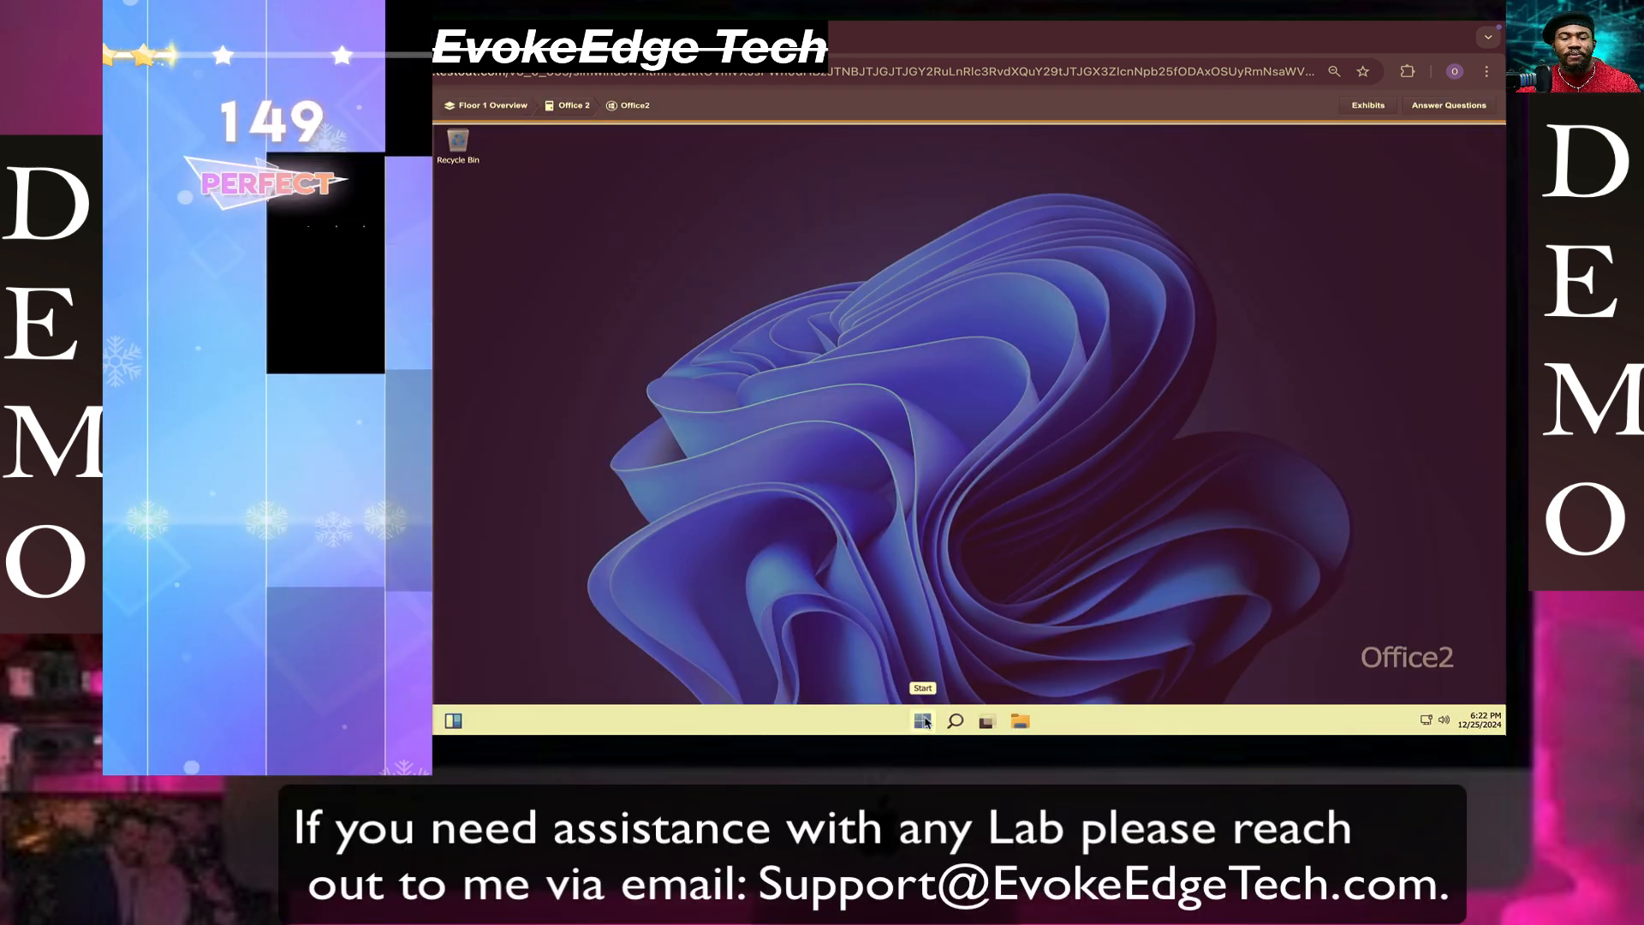
In an administrator Terminal on Office2, run Enable-PSRemoting.
{"action": "right_click", "coordinate": [924, 722]}
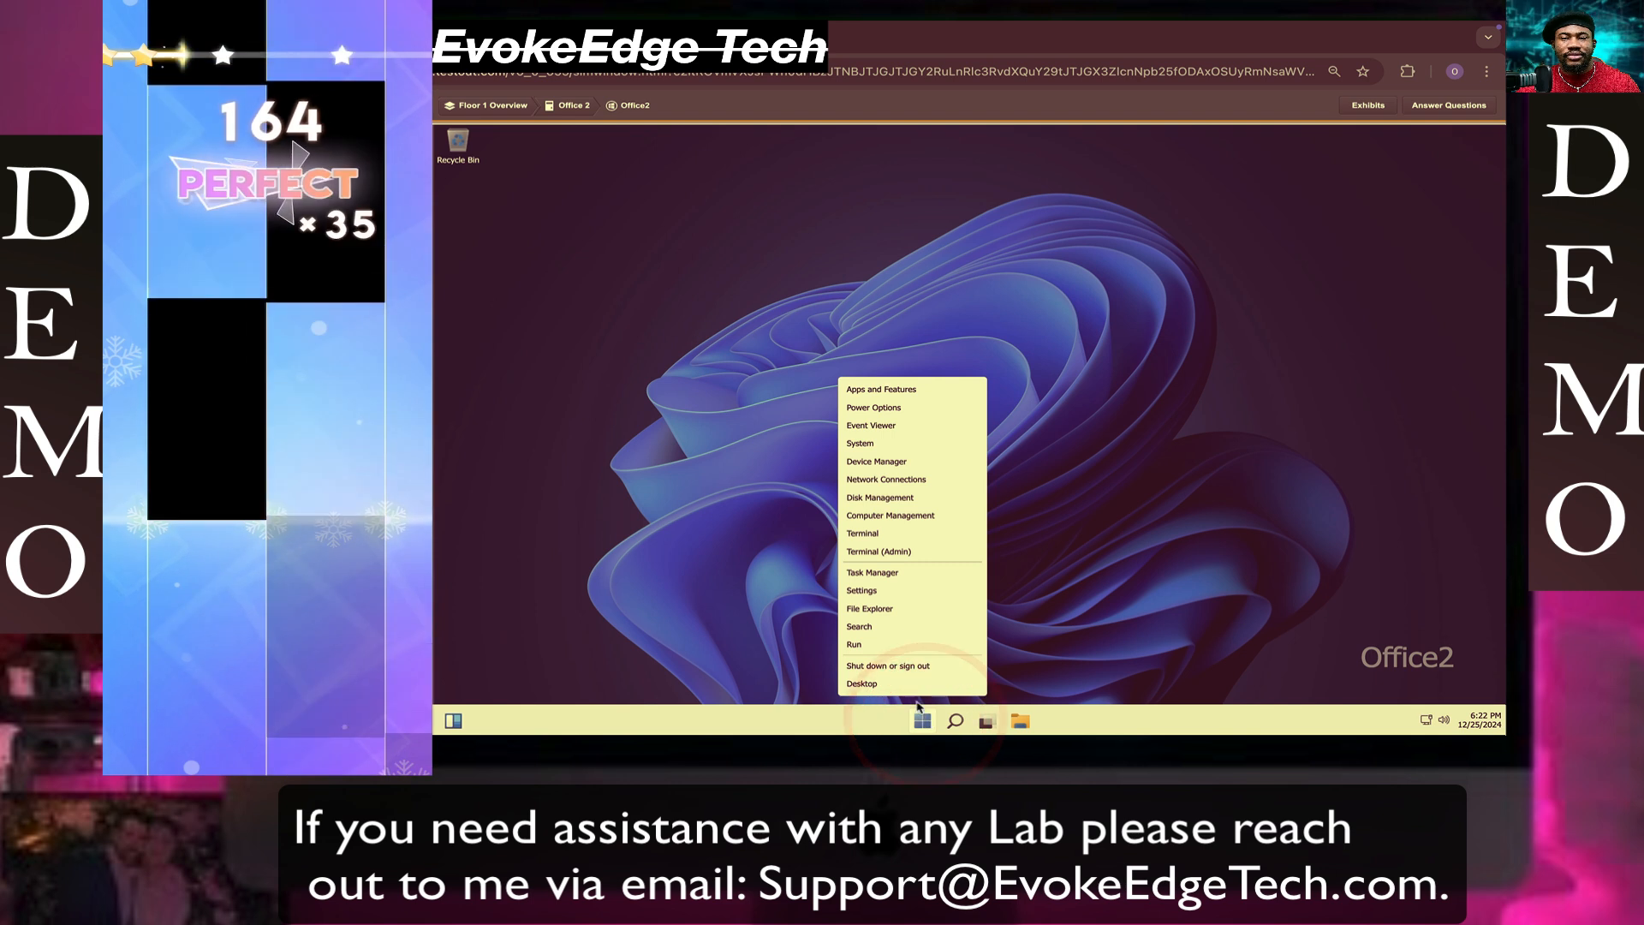
{"action": "mouse_move", "coordinate": [888, 572]}
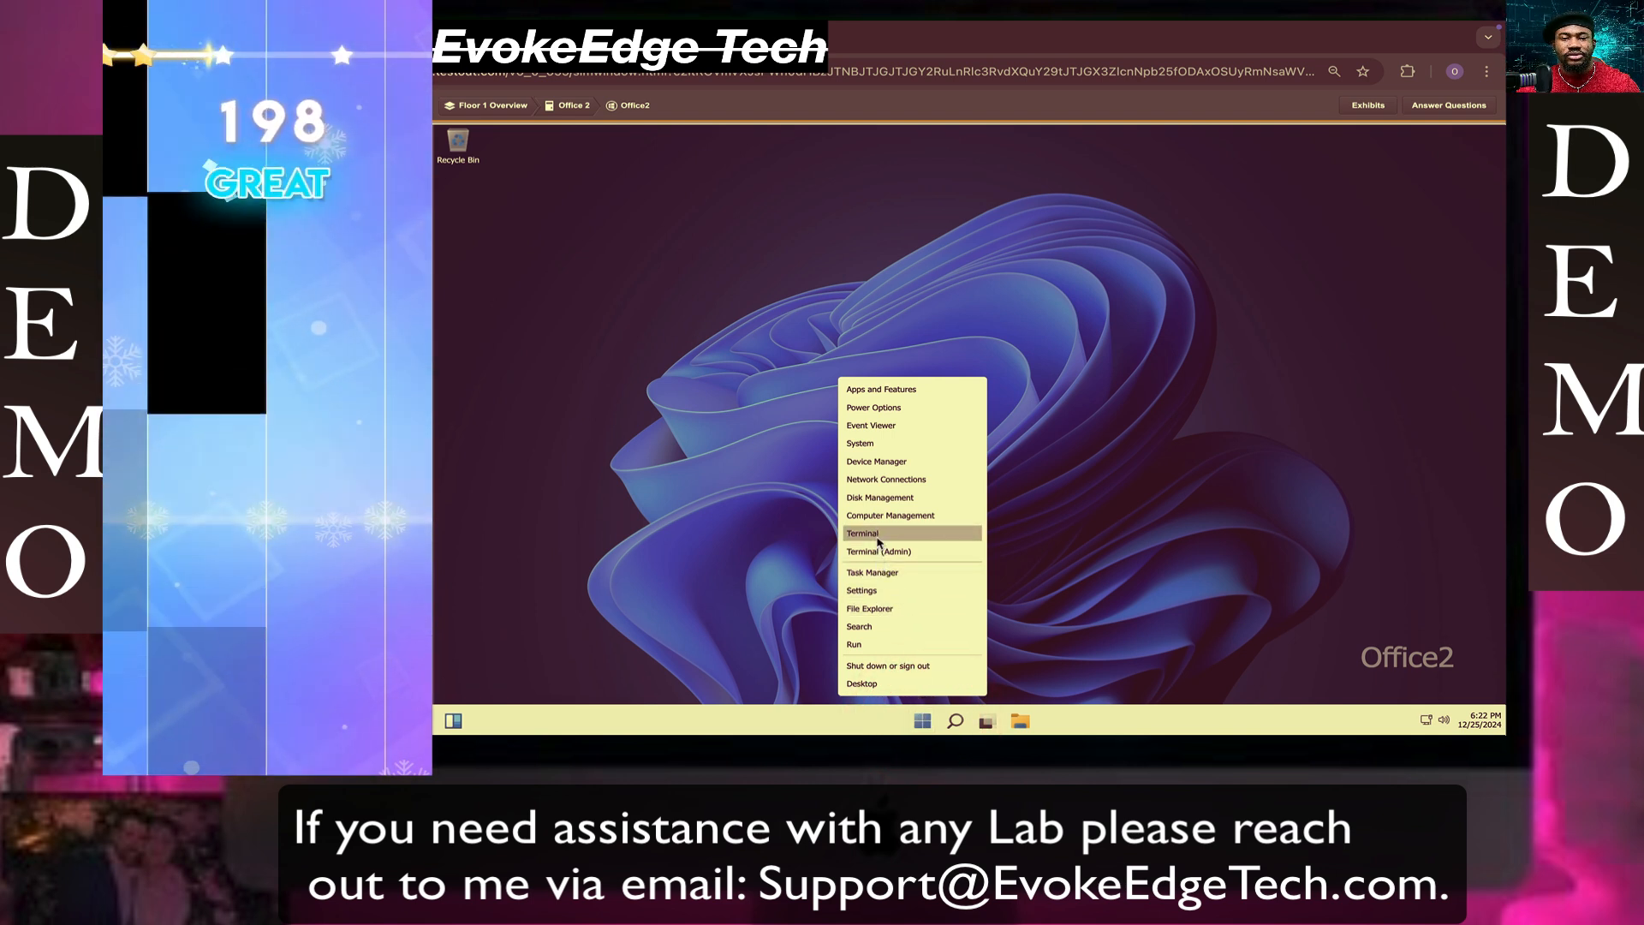
{"action": "left_click", "coordinate": [886, 552]}
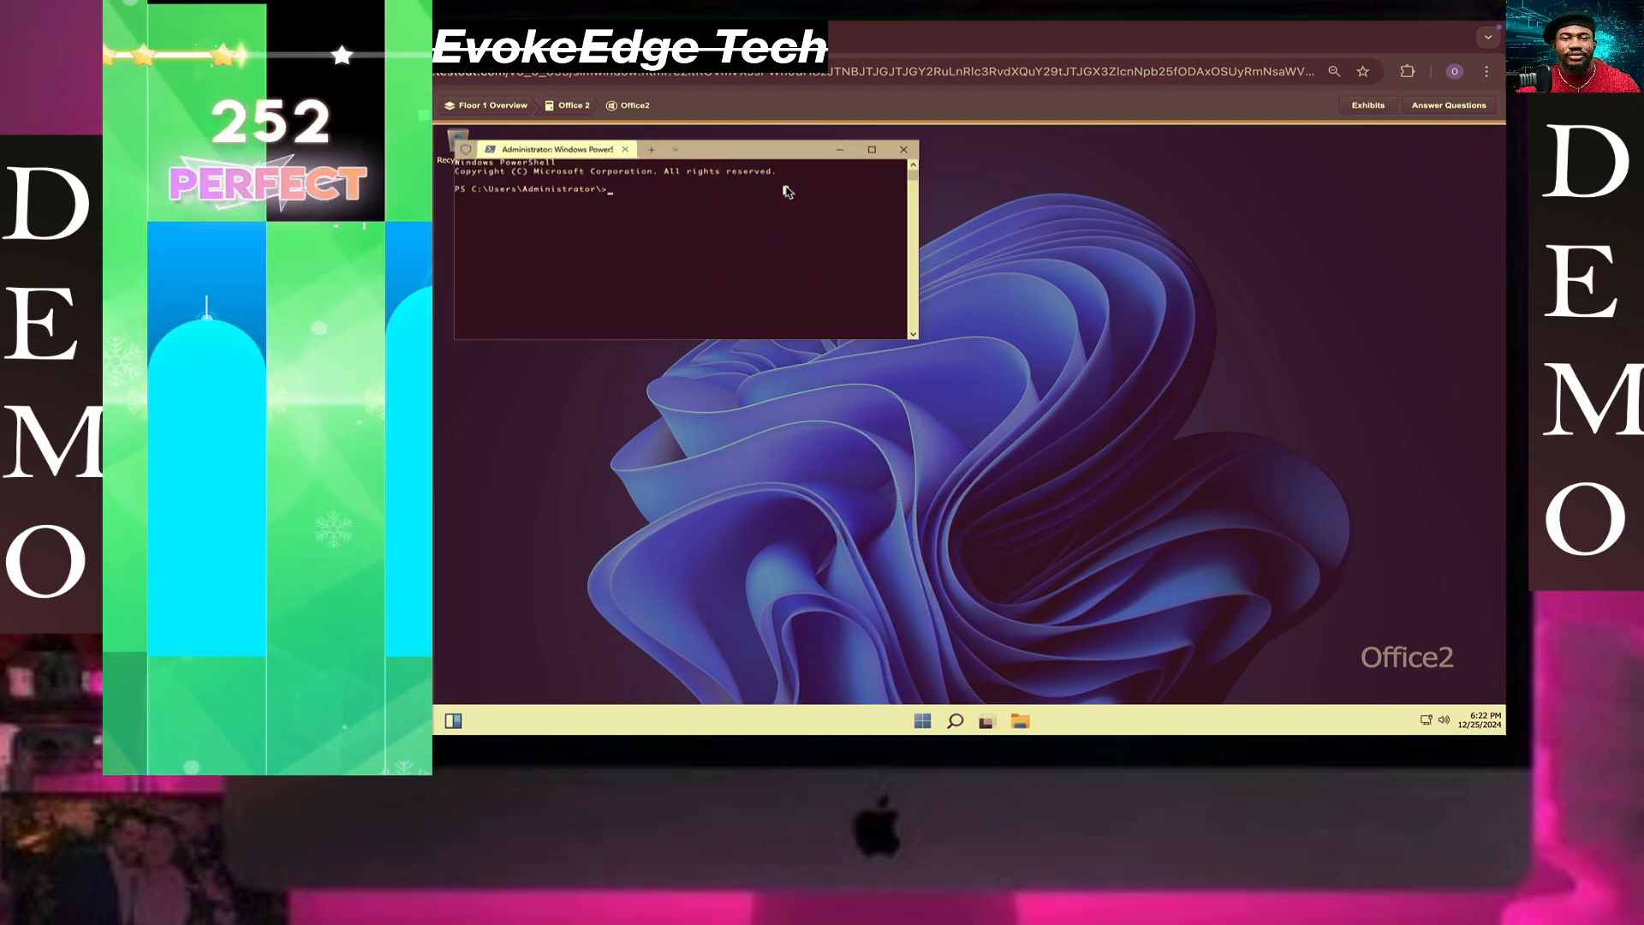
{"action": "type", "text": "Ena"}
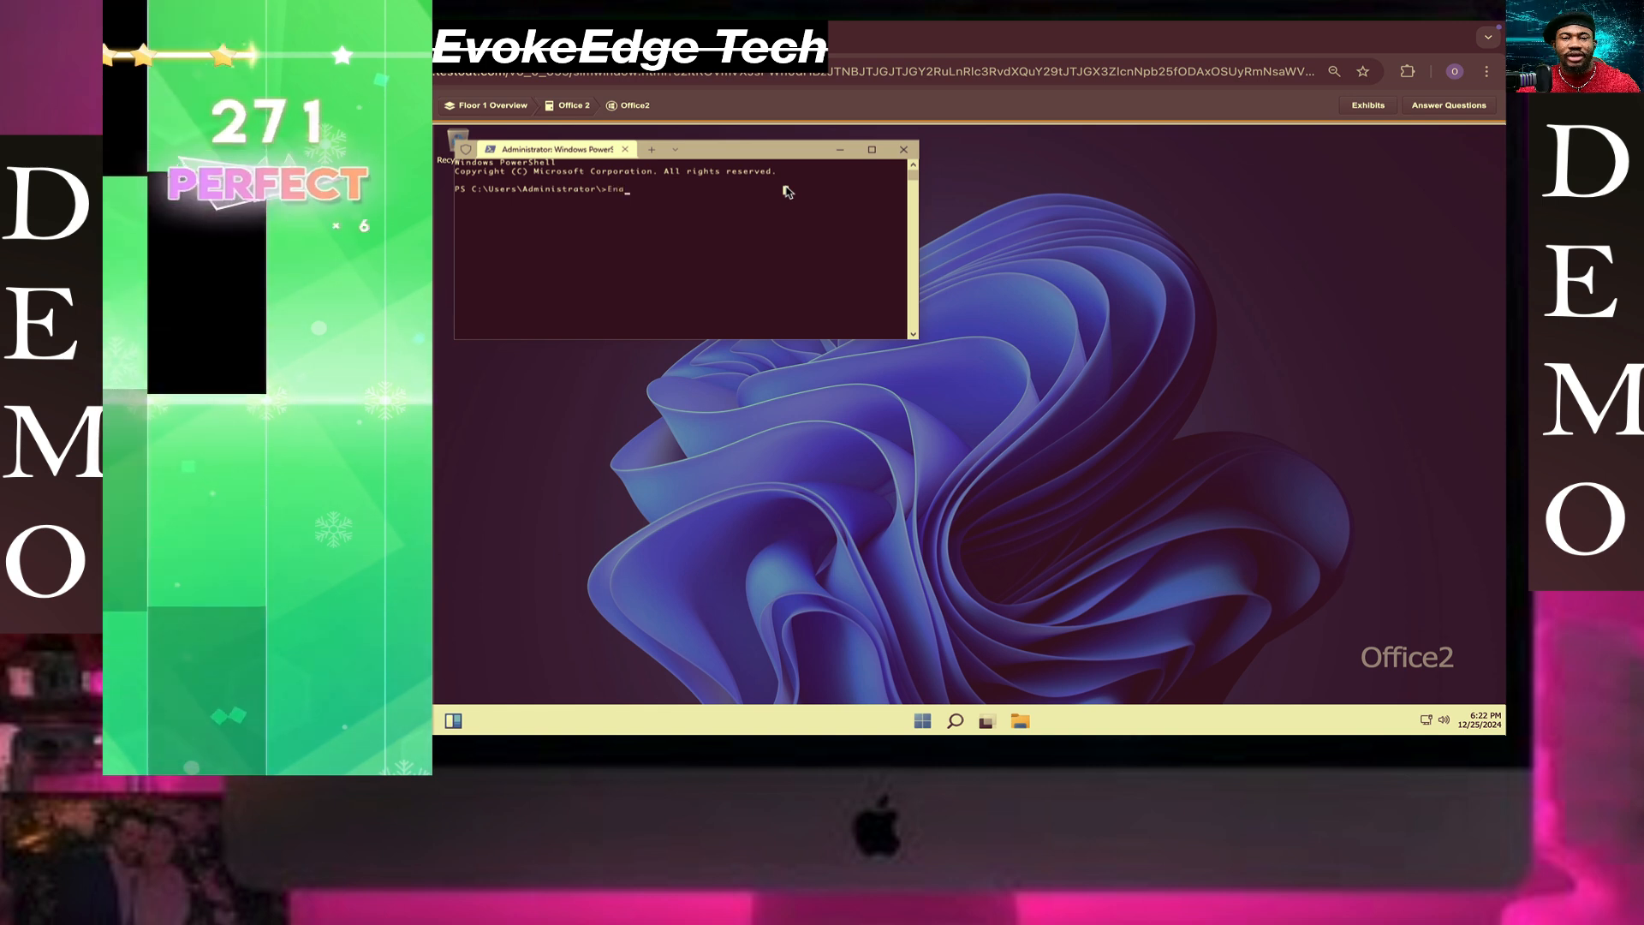
{"action": "type", "text": "ble"}
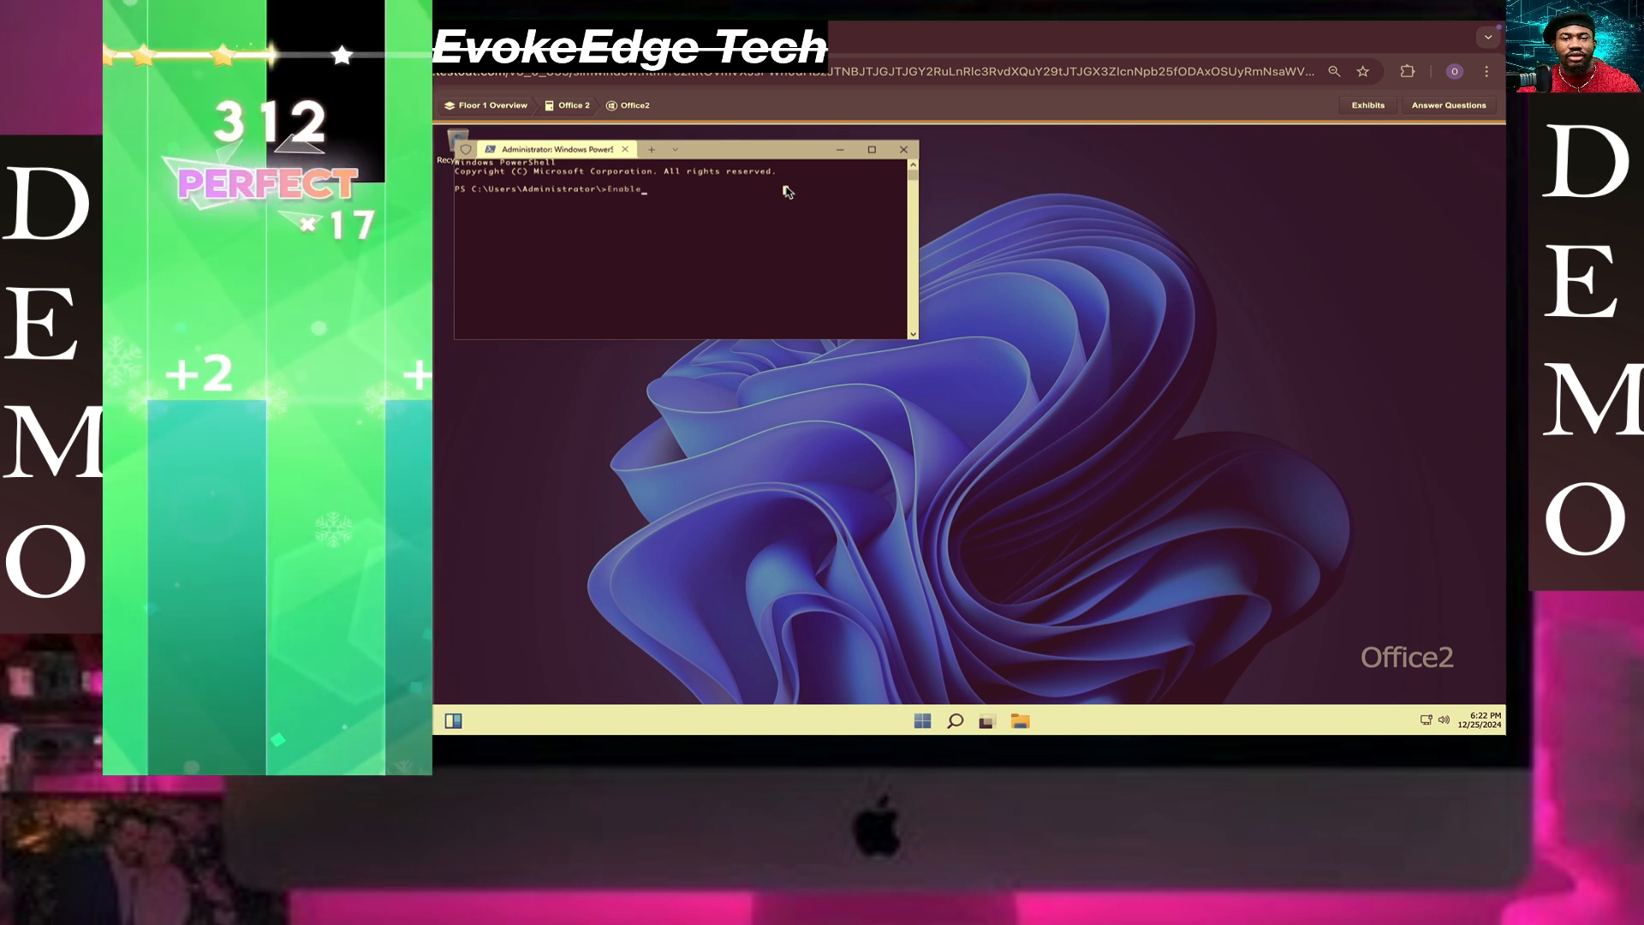
{"action": "type", "text": "-PS"}
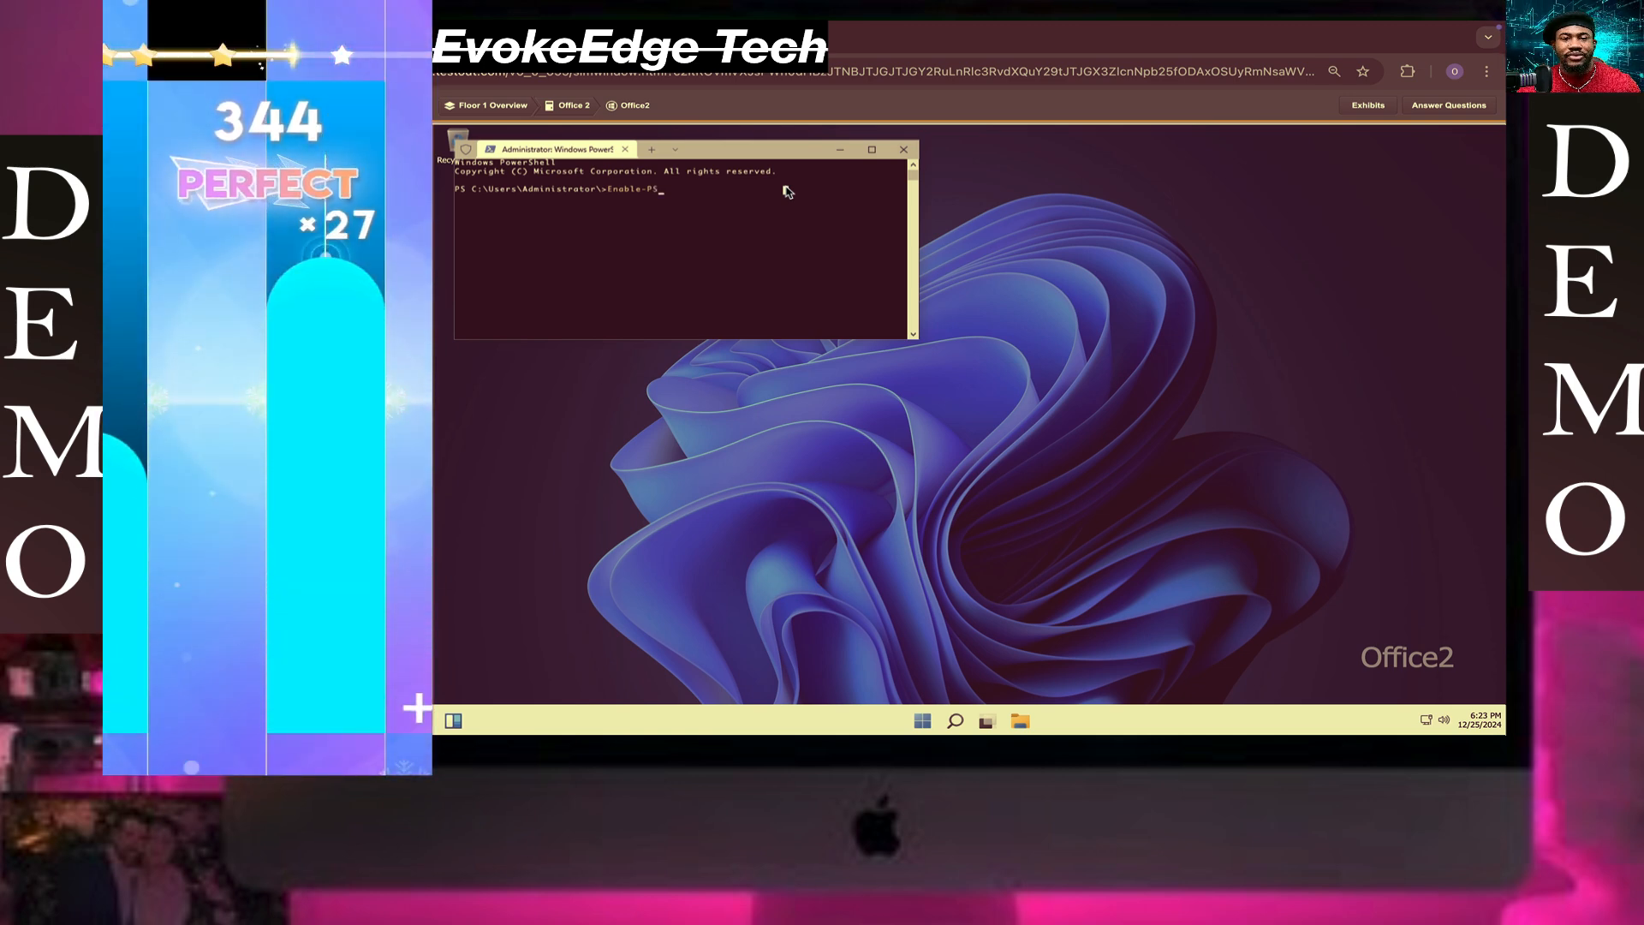
{"action": "type", "text": "Remoting"}
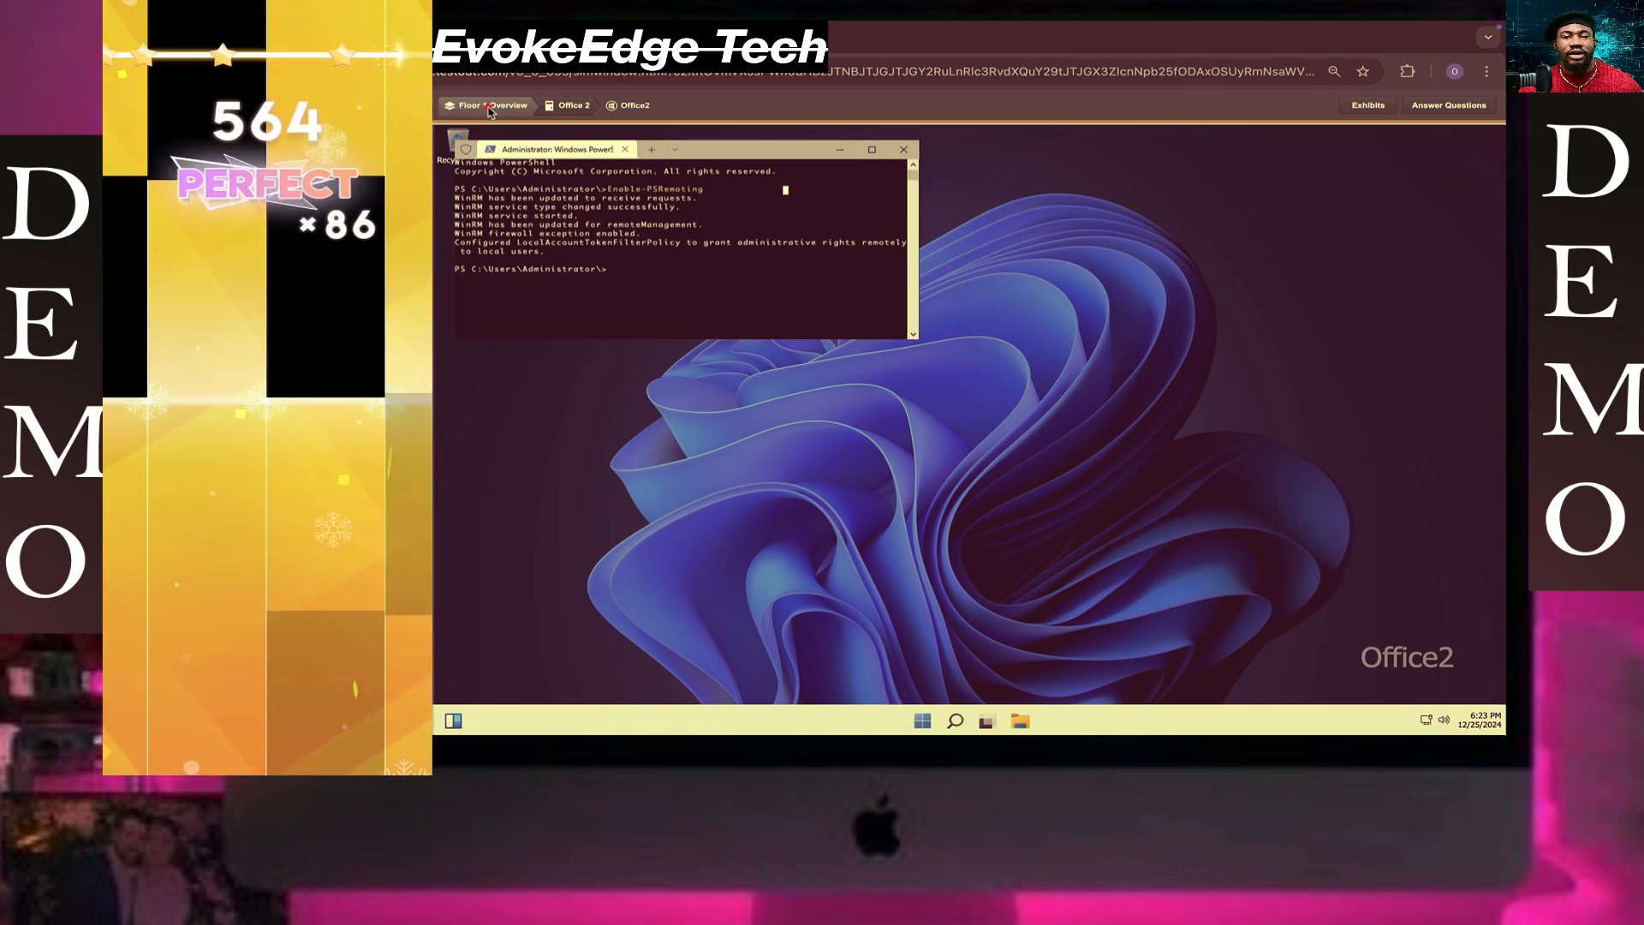
Switch to ITAdmin via the Floor 1 overview and open Terminal (Admin).
{"action": "left_click", "coordinate": [483, 106]}
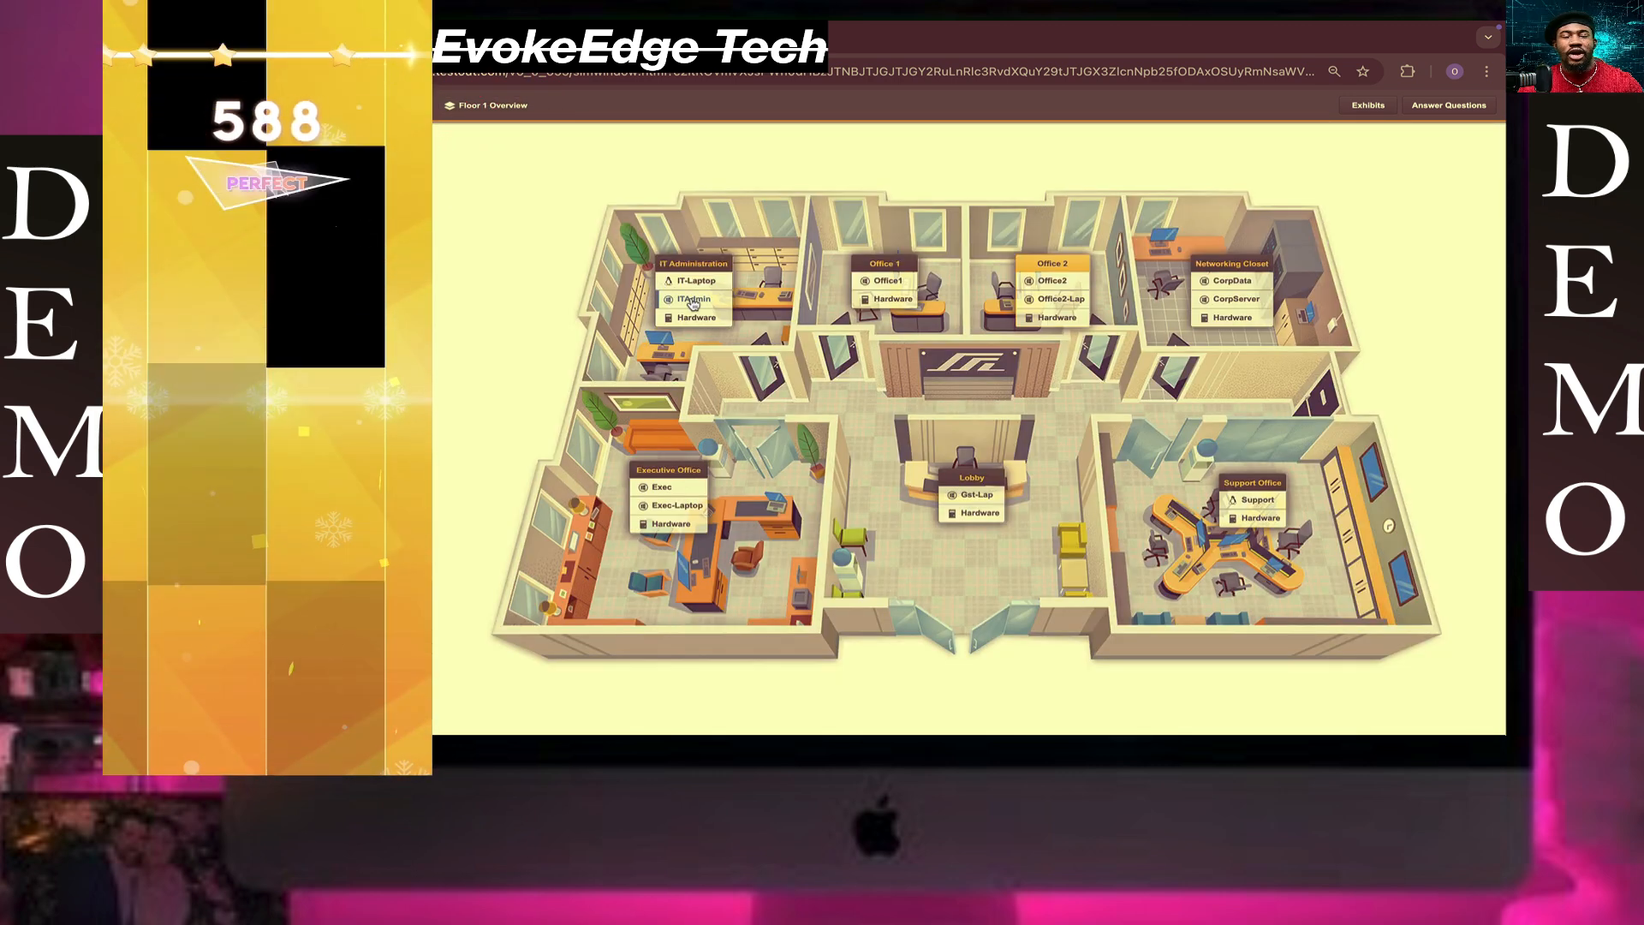
{"action": "left_click", "coordinate": [688, 299]}
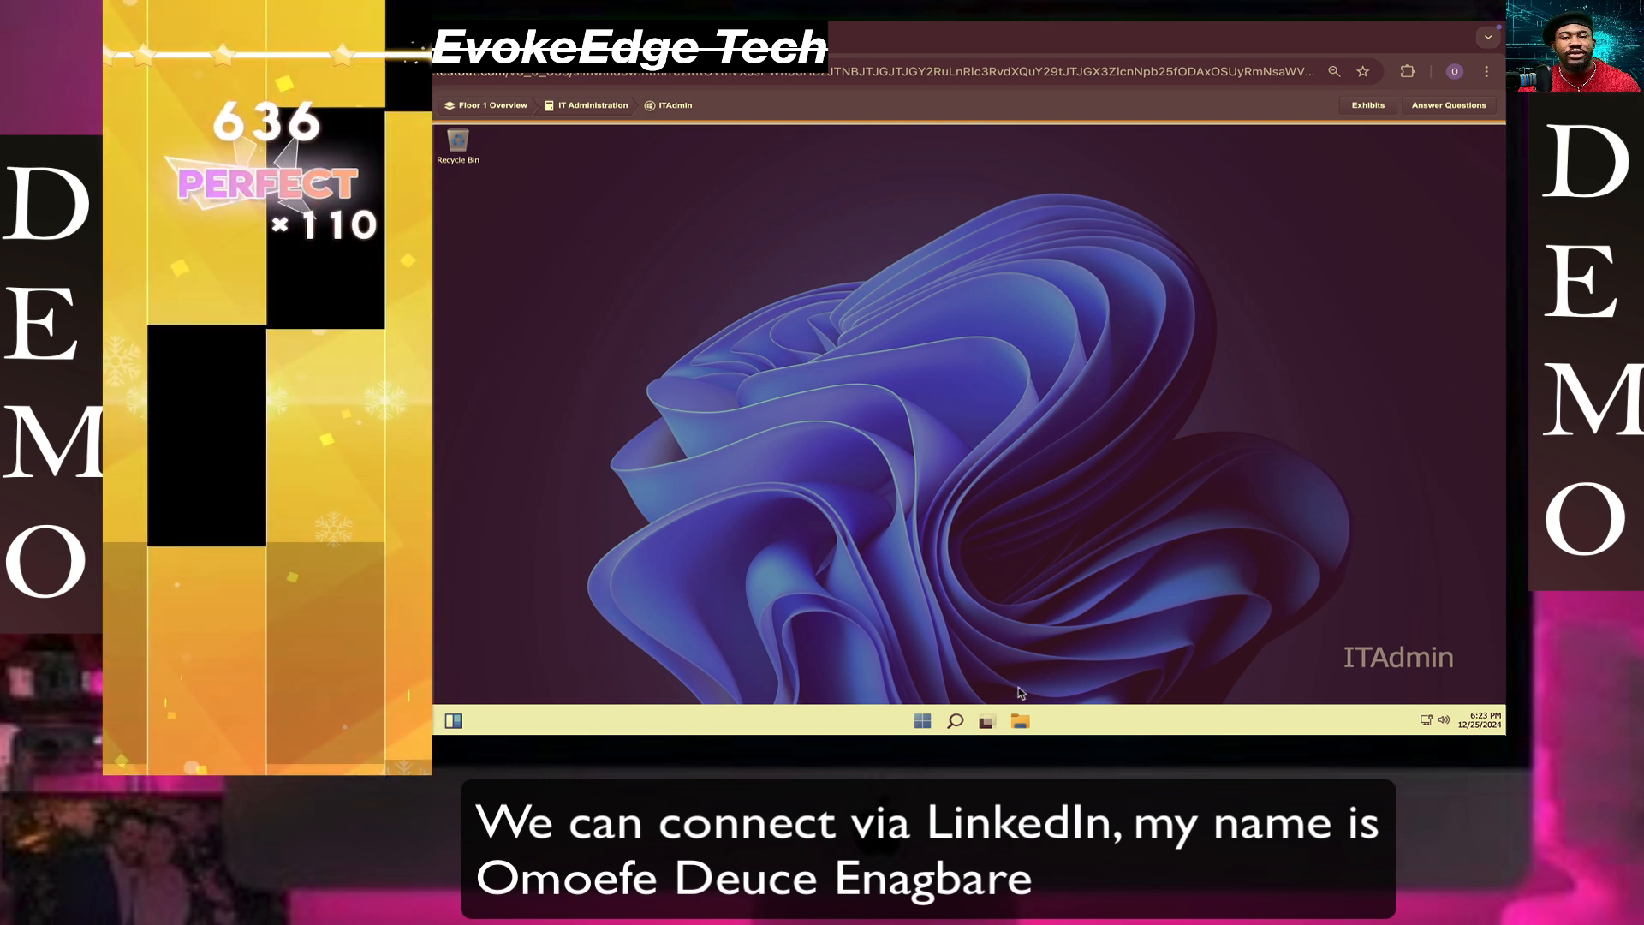
{"action": "right_click", "coordinate": [924, 720]}
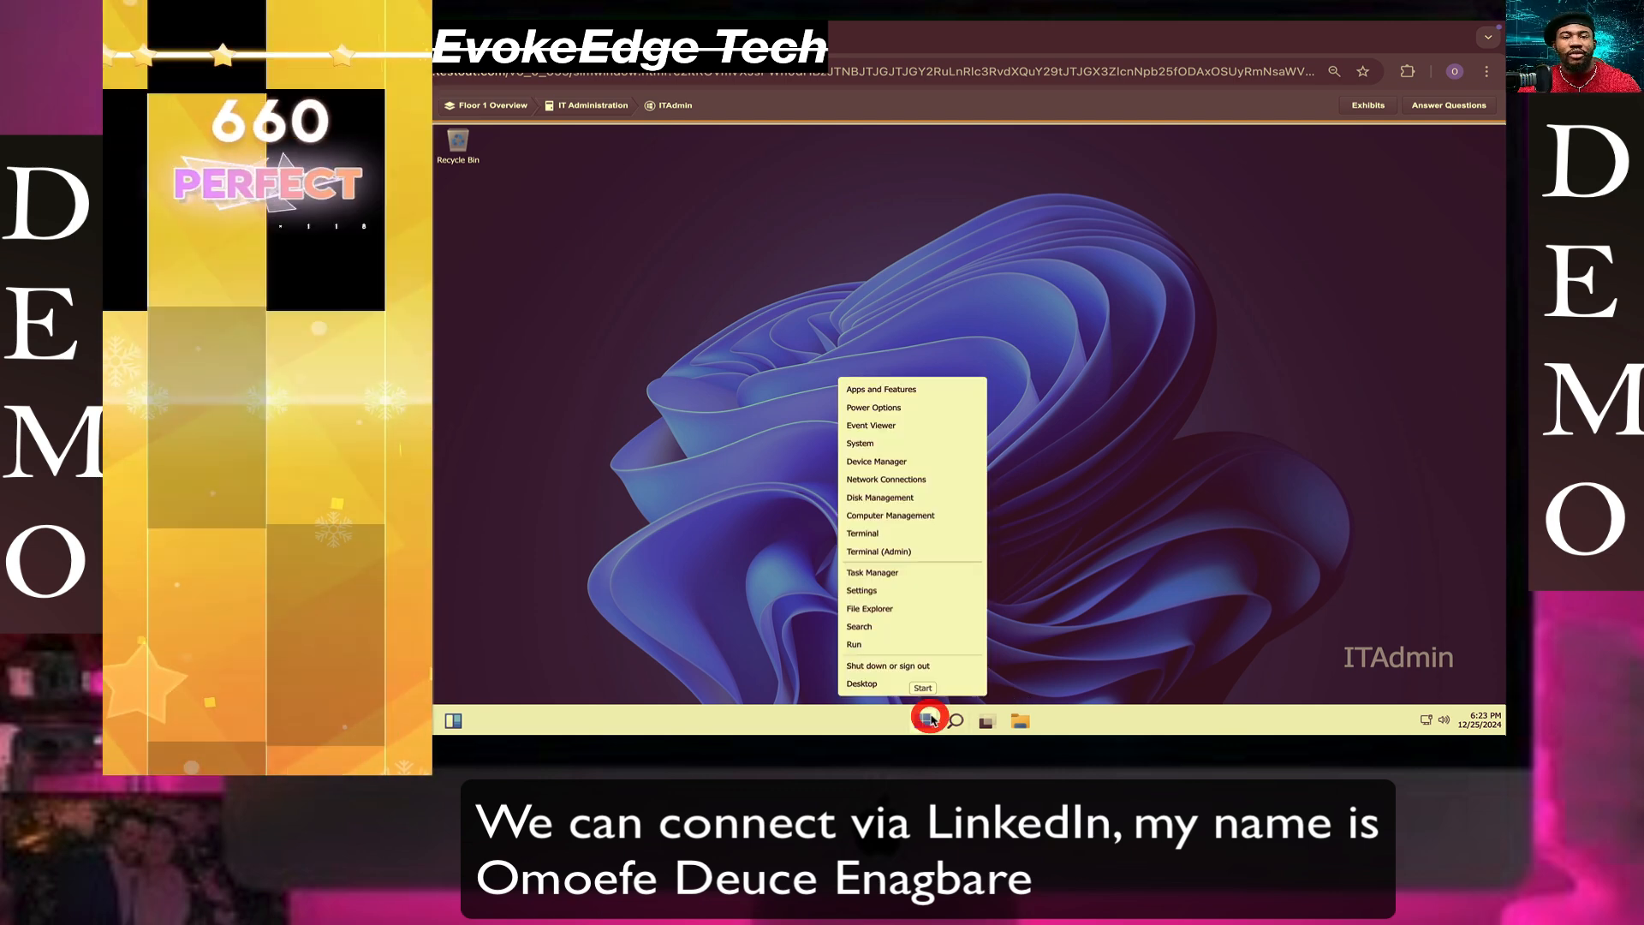
{"action": "left_click", "coordinate": [884, 551]}
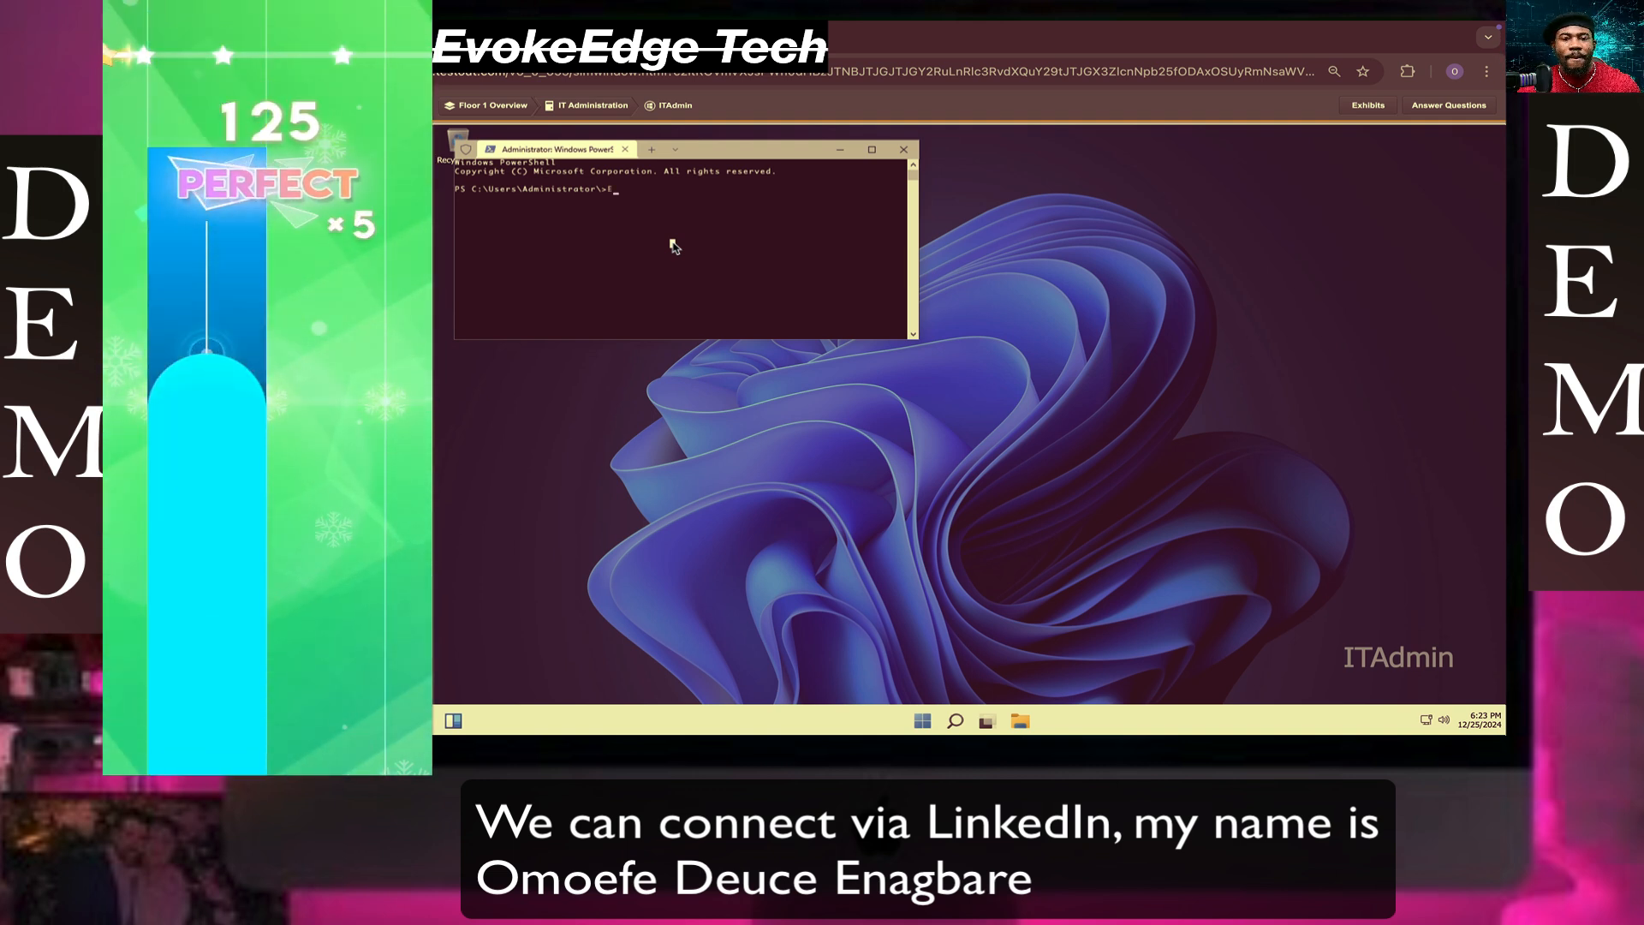
Run Enter-PSSession Office2 to get a remote Office2 prompt.
{"action": "type", "text": "Enter"}
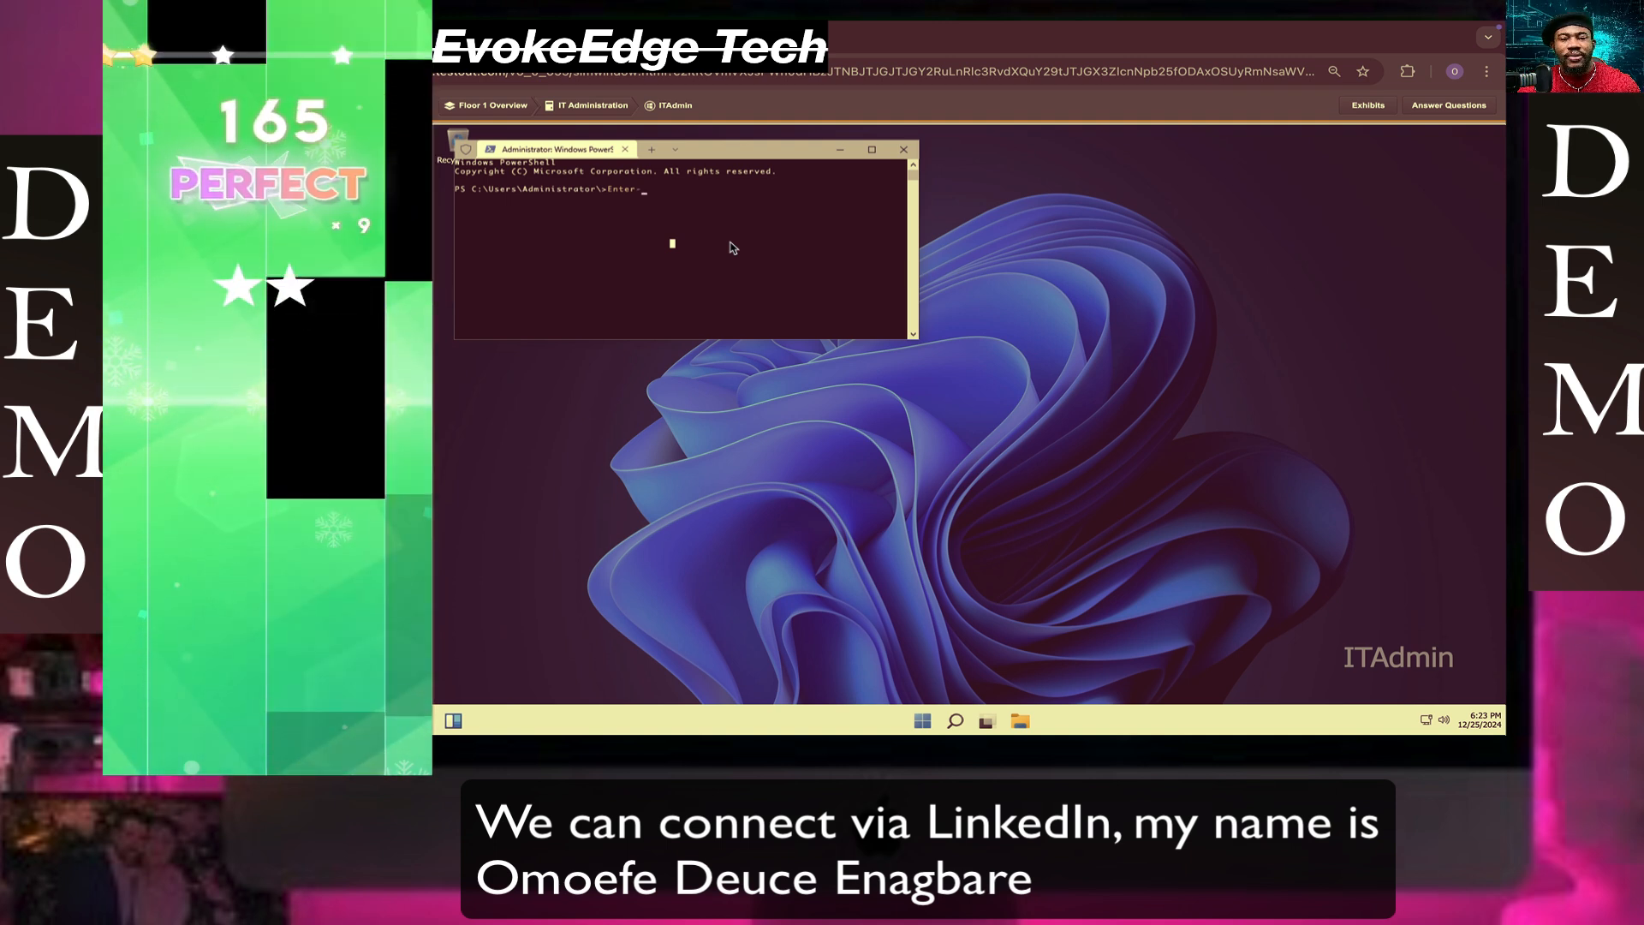
{"action": "type", "text": "-P"}
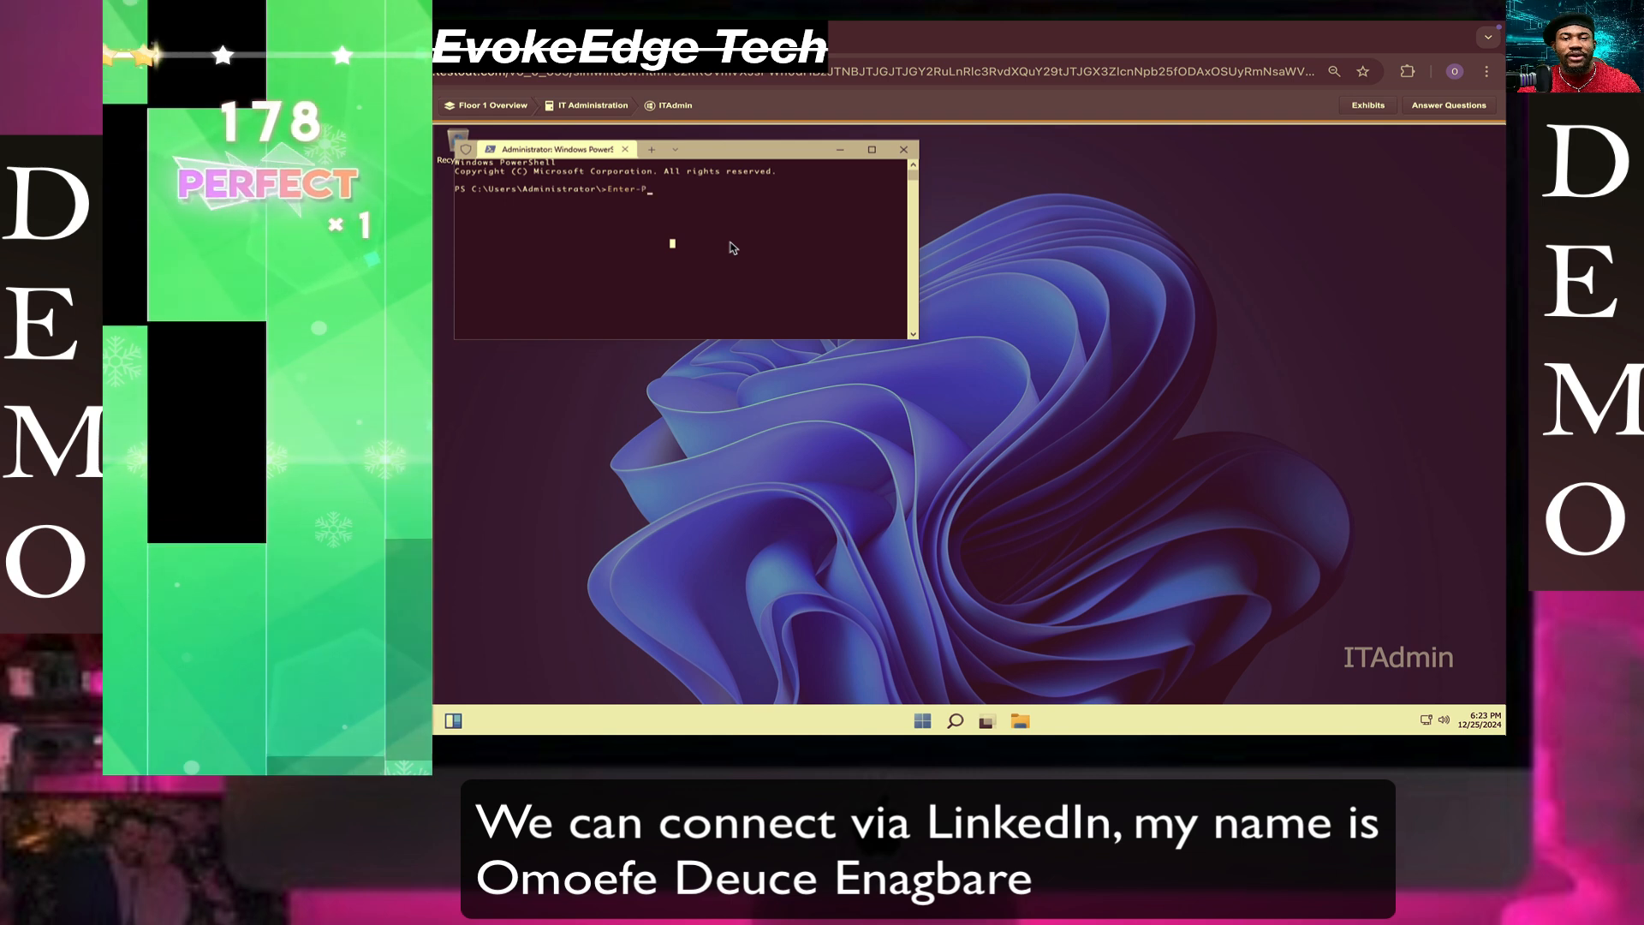
{"action": "type", "text": "SS"}
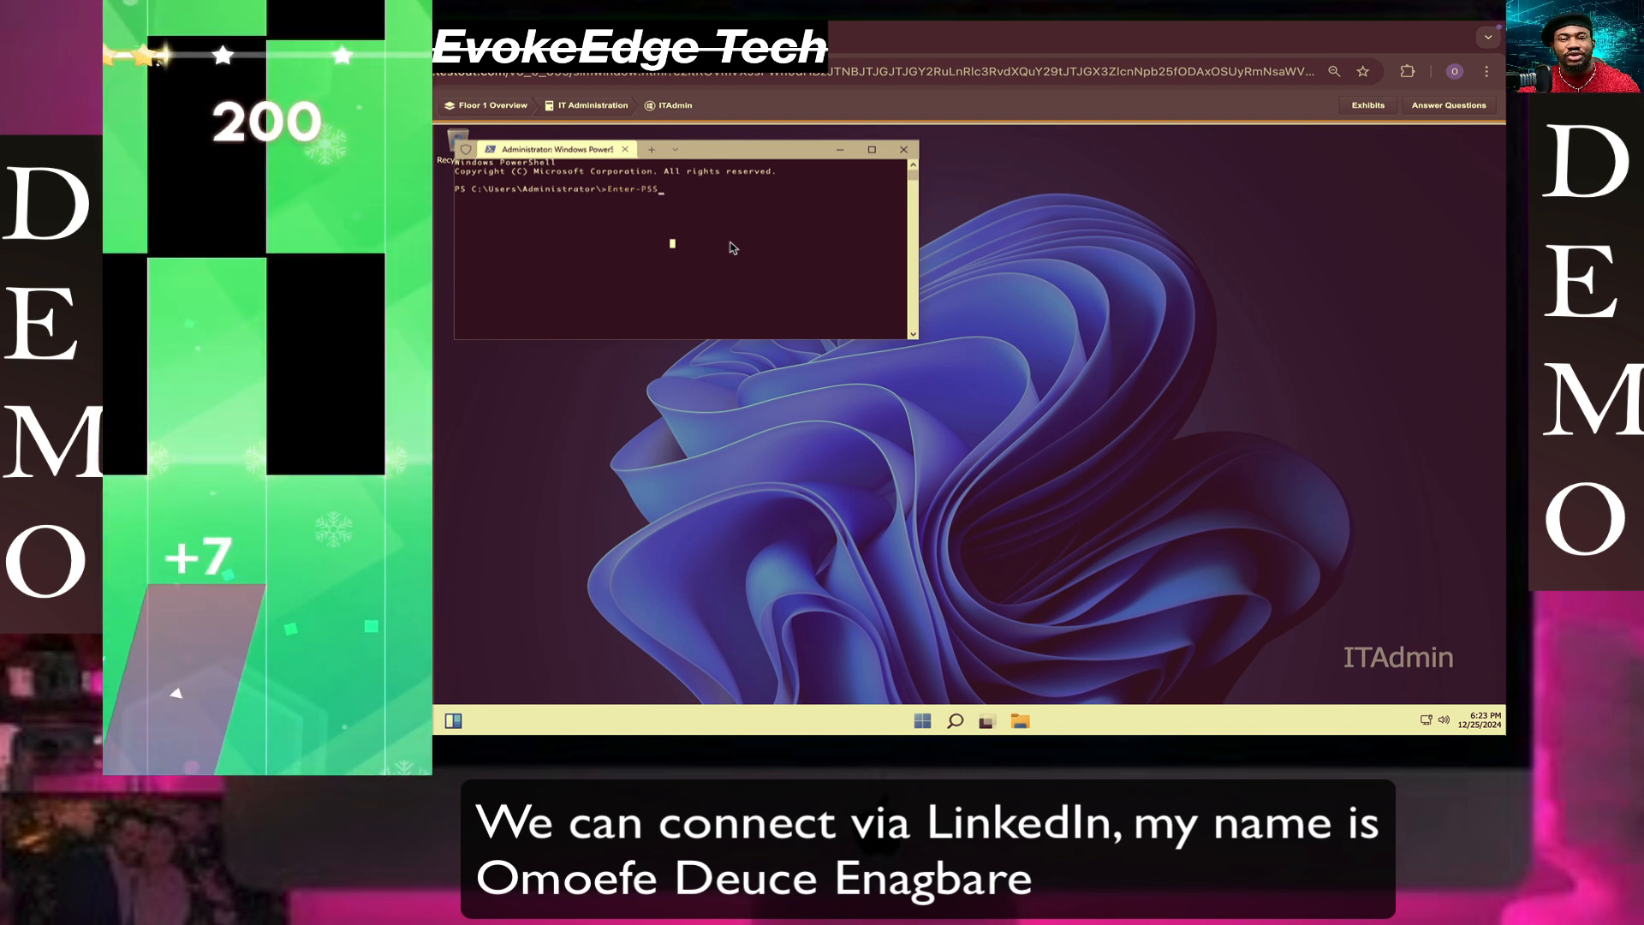
{"action": "type", "text": "ession 0"}
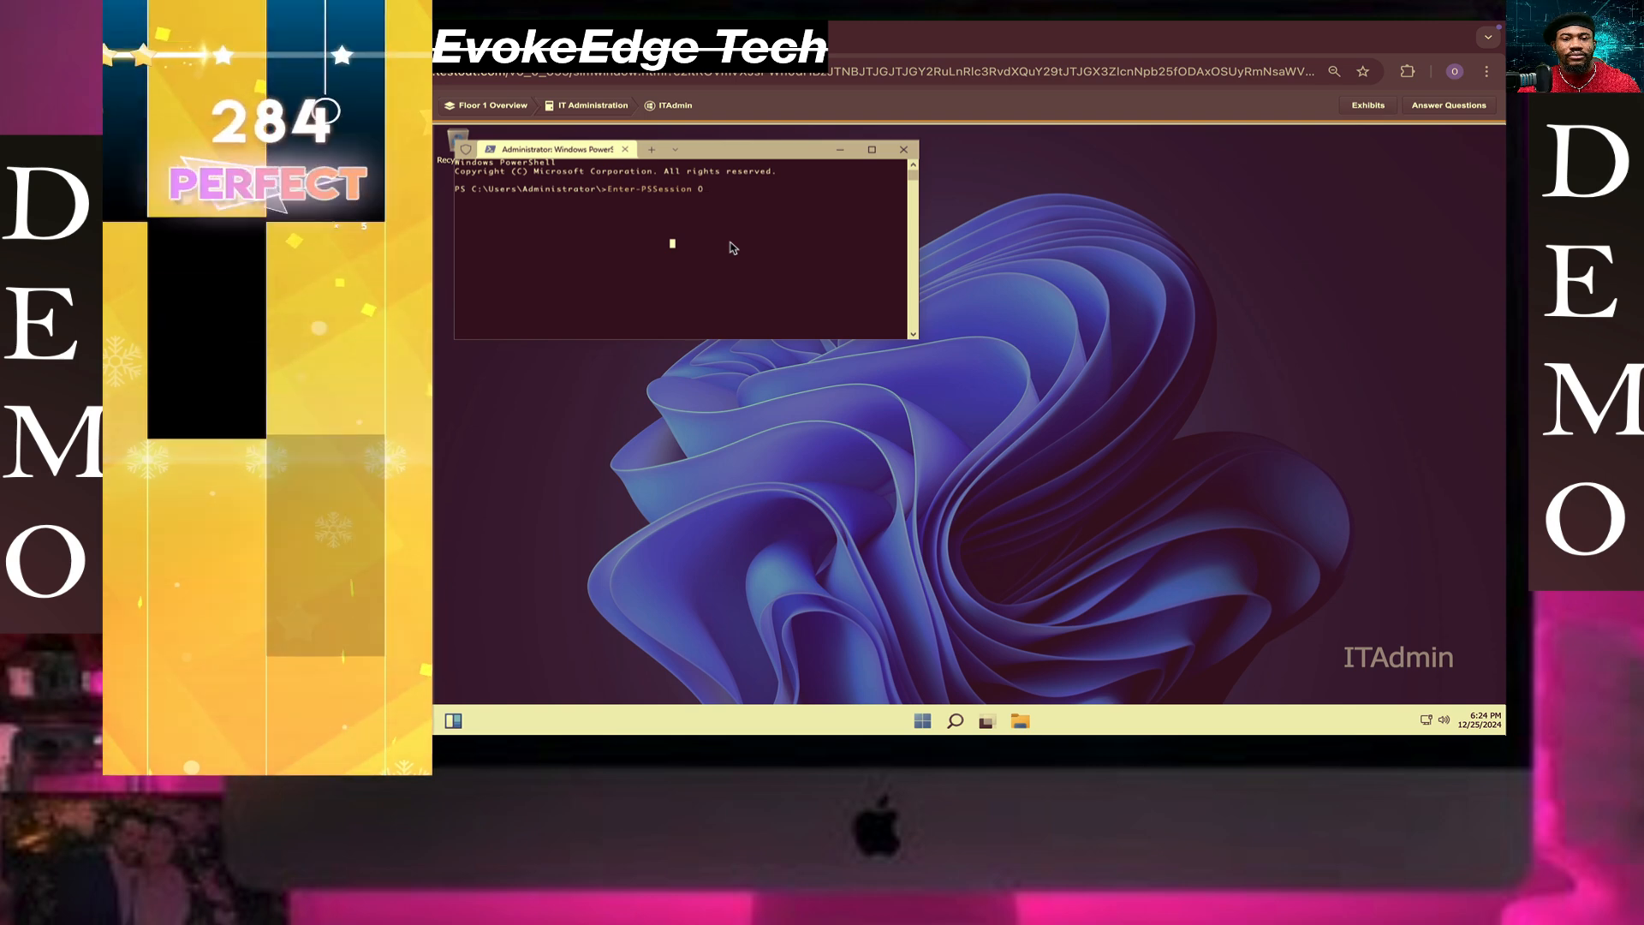
{"action": "type", "text": "Office"}
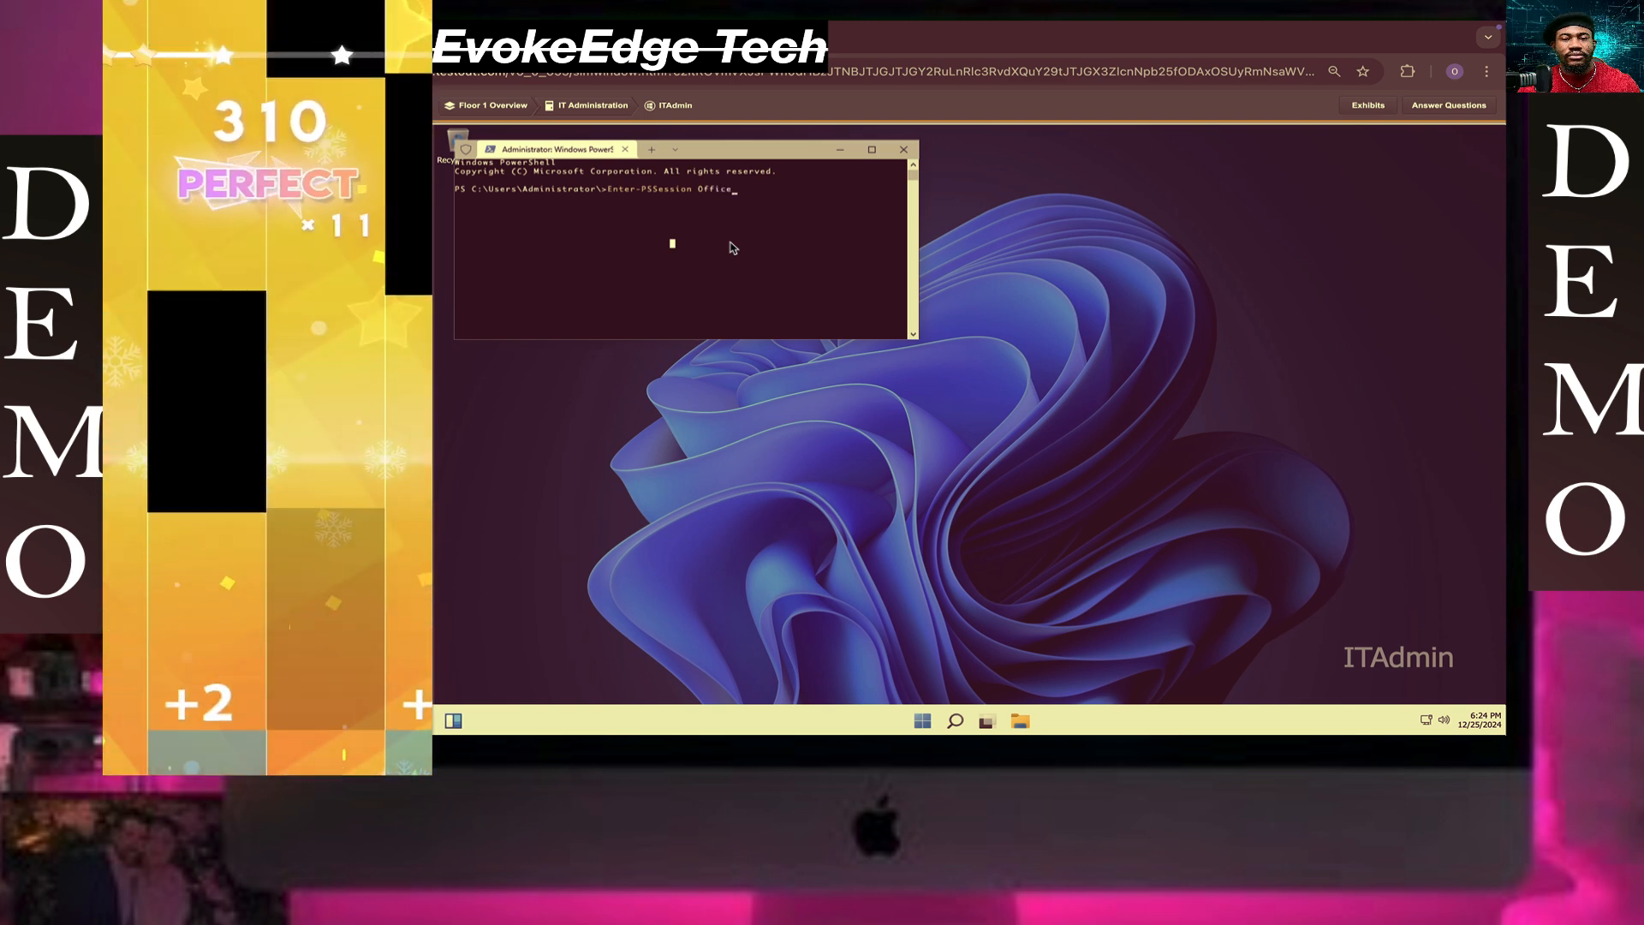
{"action": "key", "text": "Enter"}
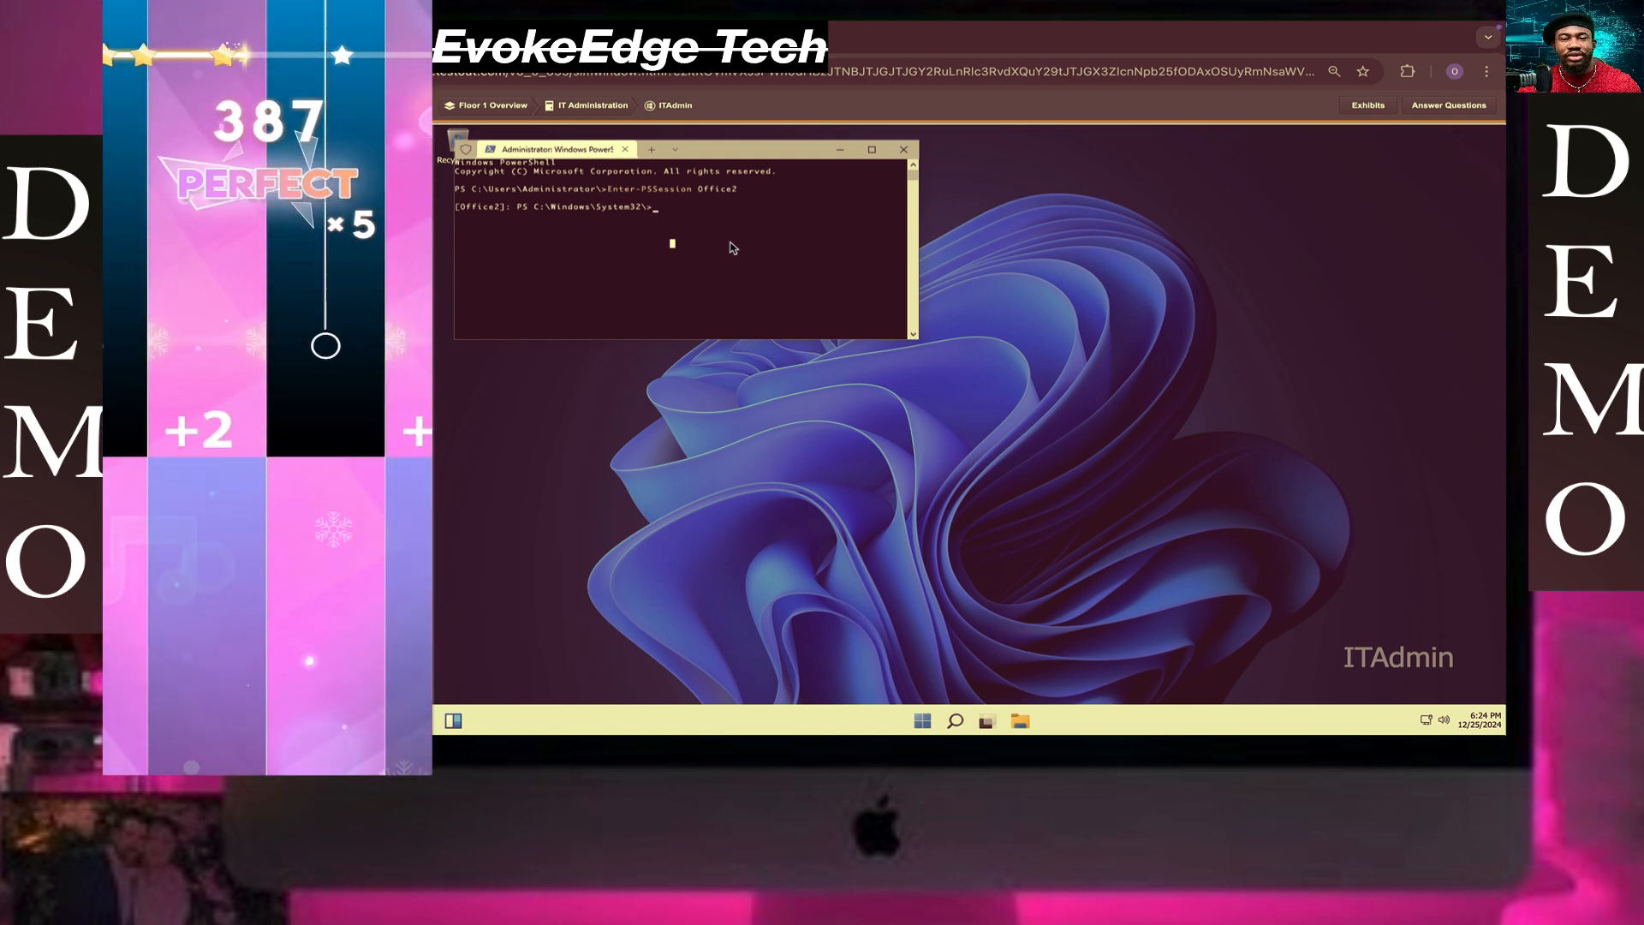
Run tracert 198.28.2.254 remotely on Office2 and bring up the lab questions.
{"action": "type", "text": "trace"}
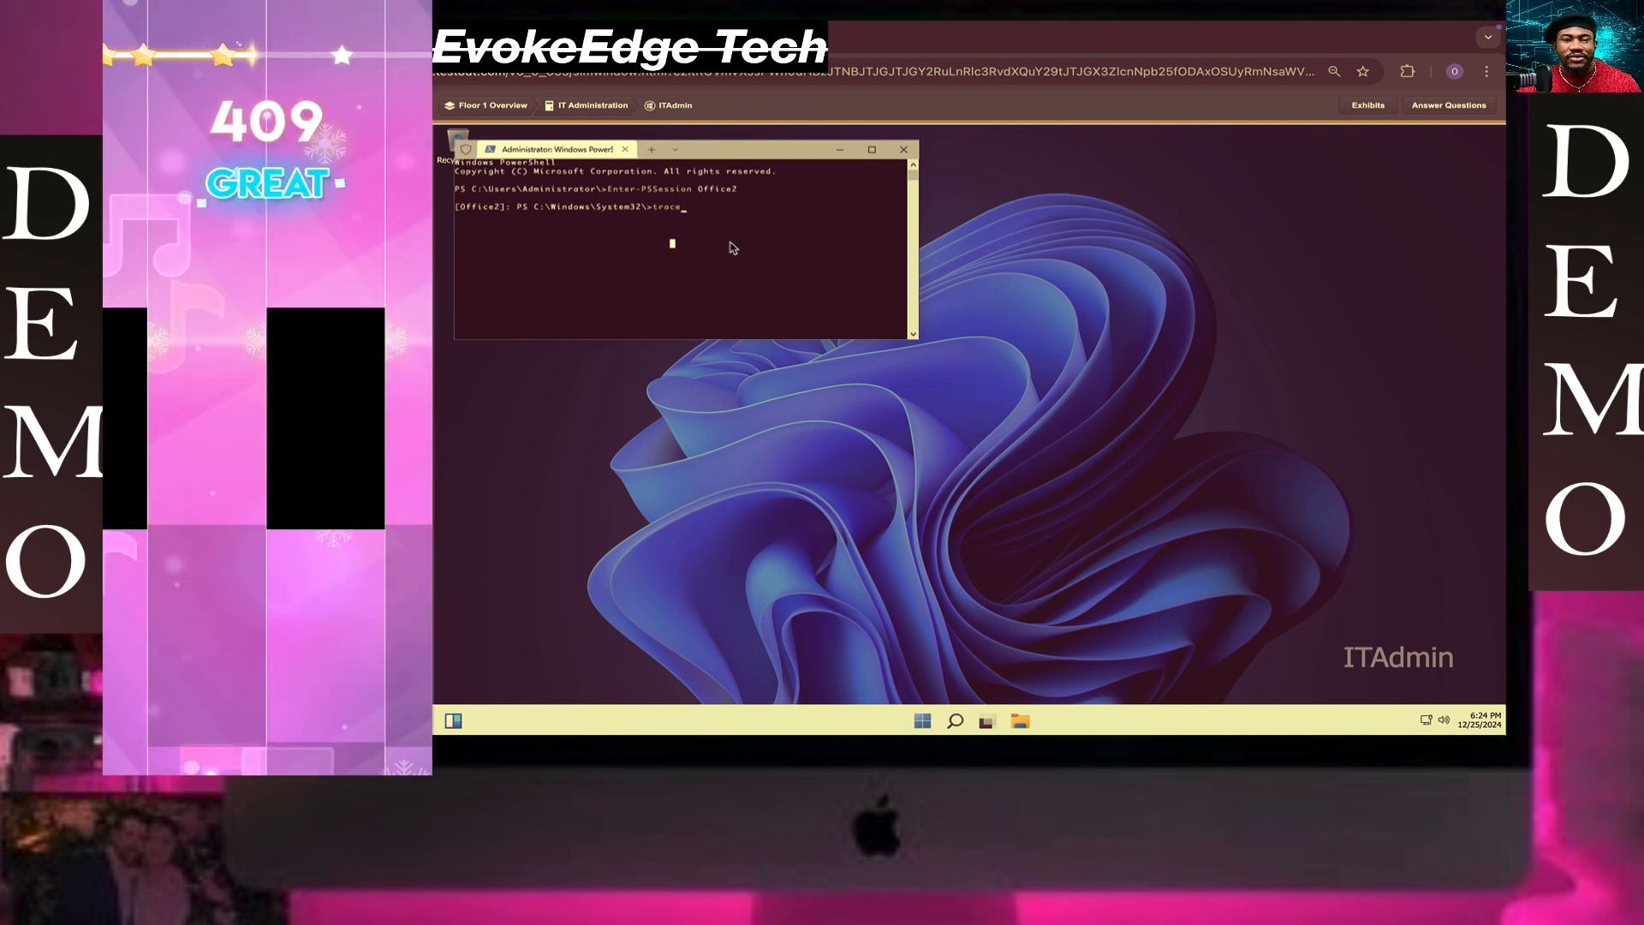
{"action": "type", "text": "rt 19"}
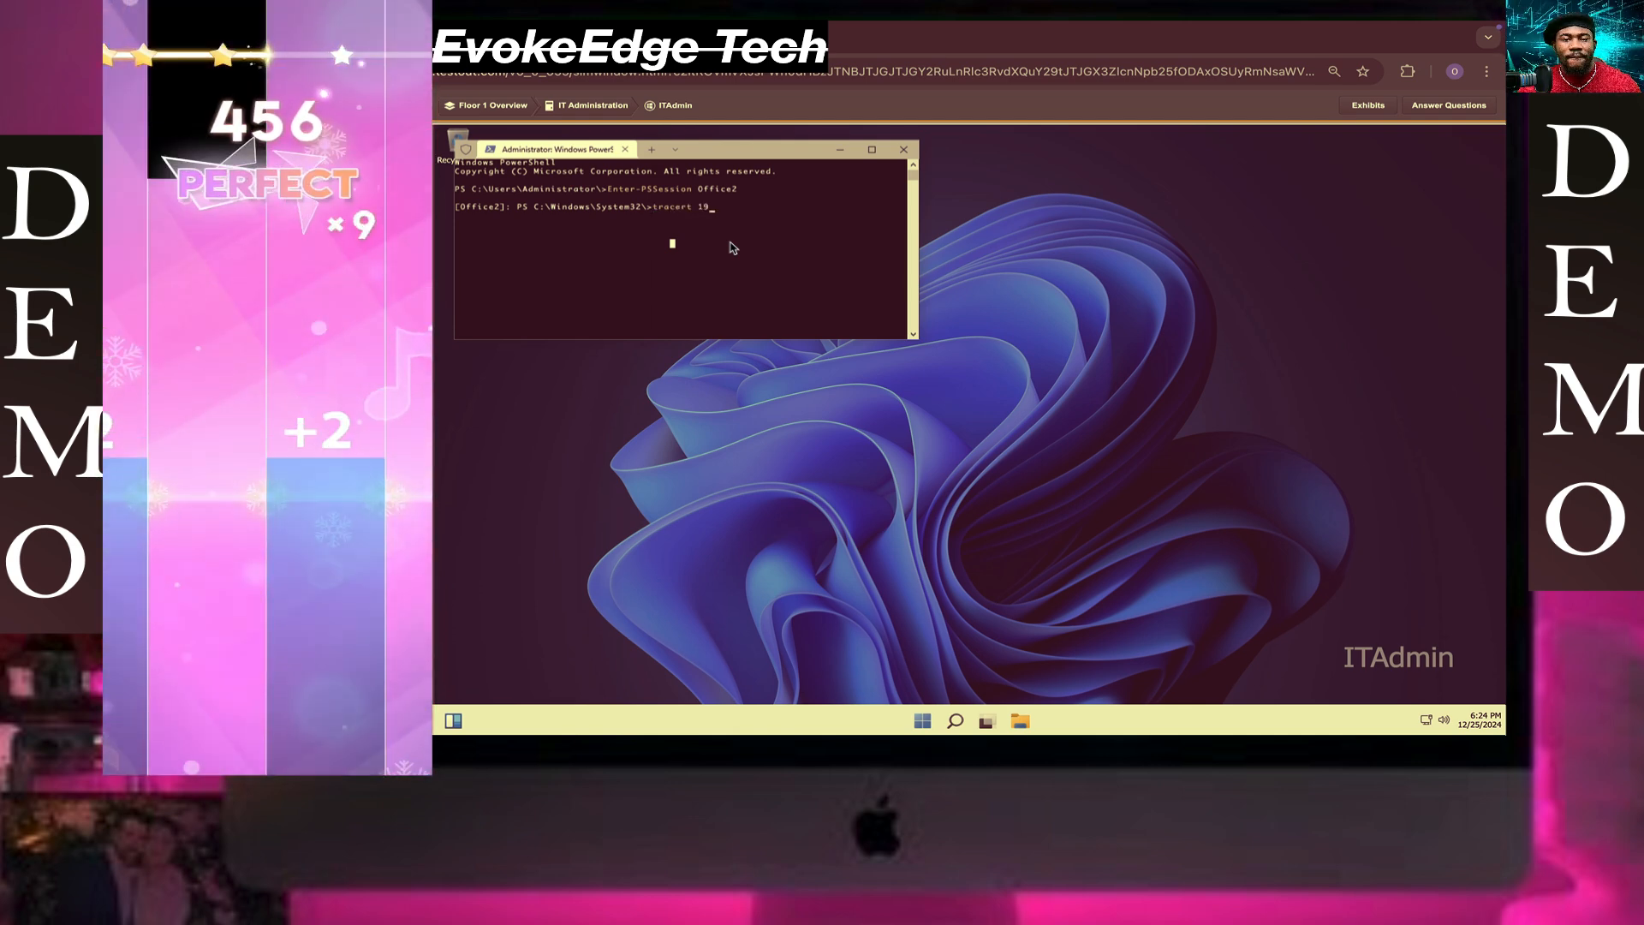
{"action": "type", "text": "8."}
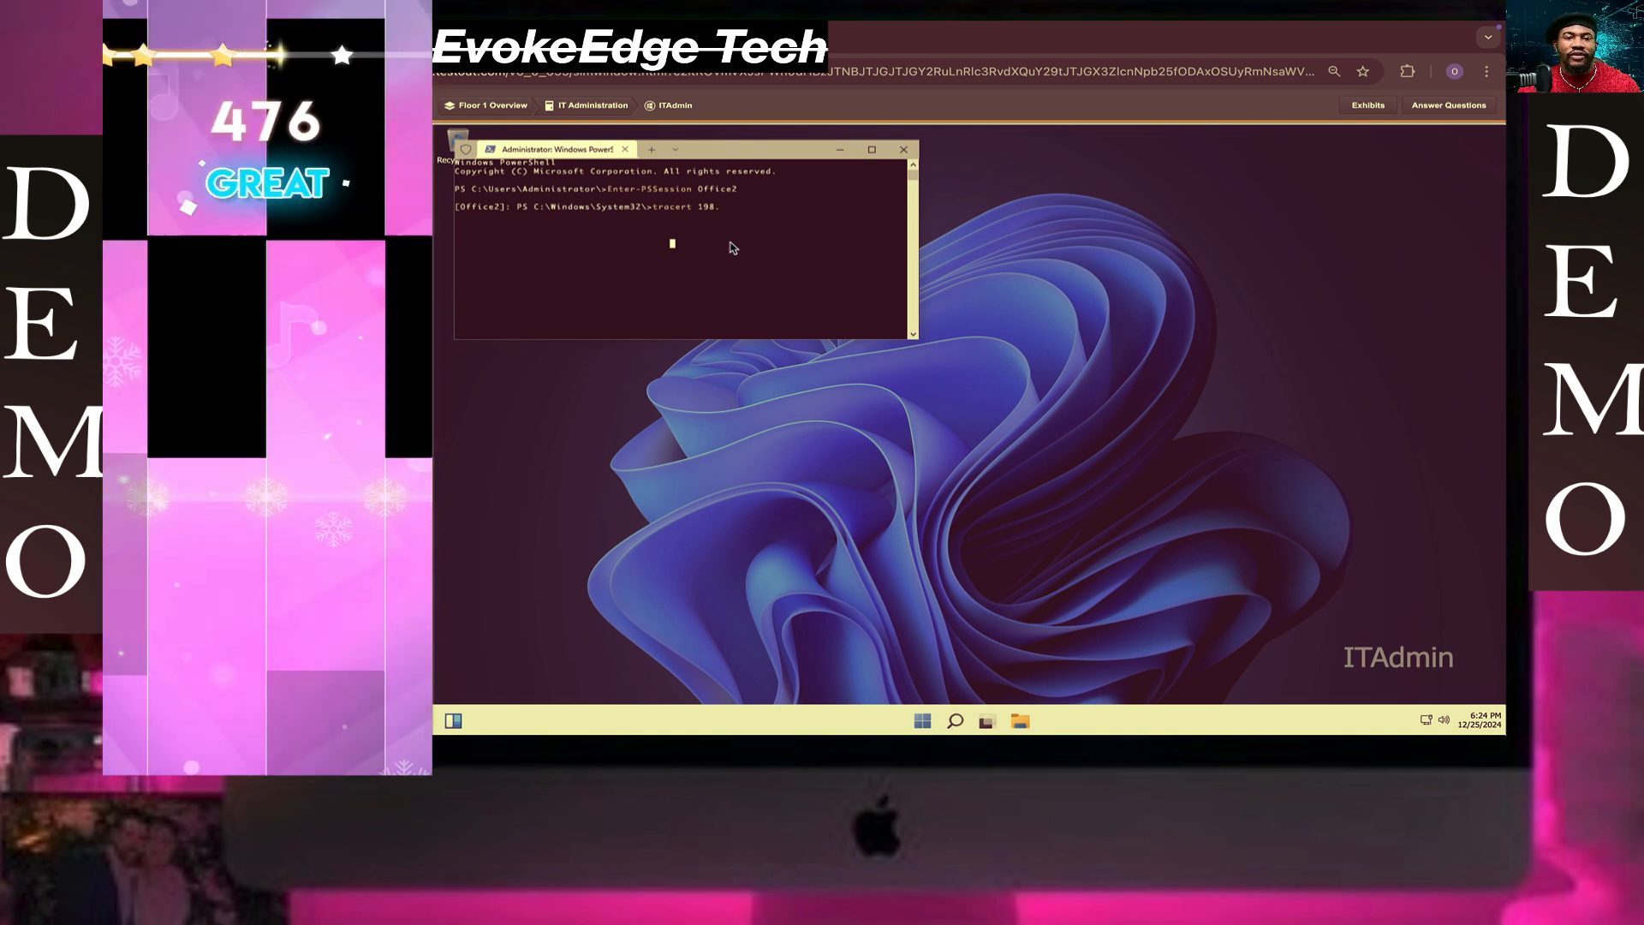
{"action": "type", "text": "28.2.254"}
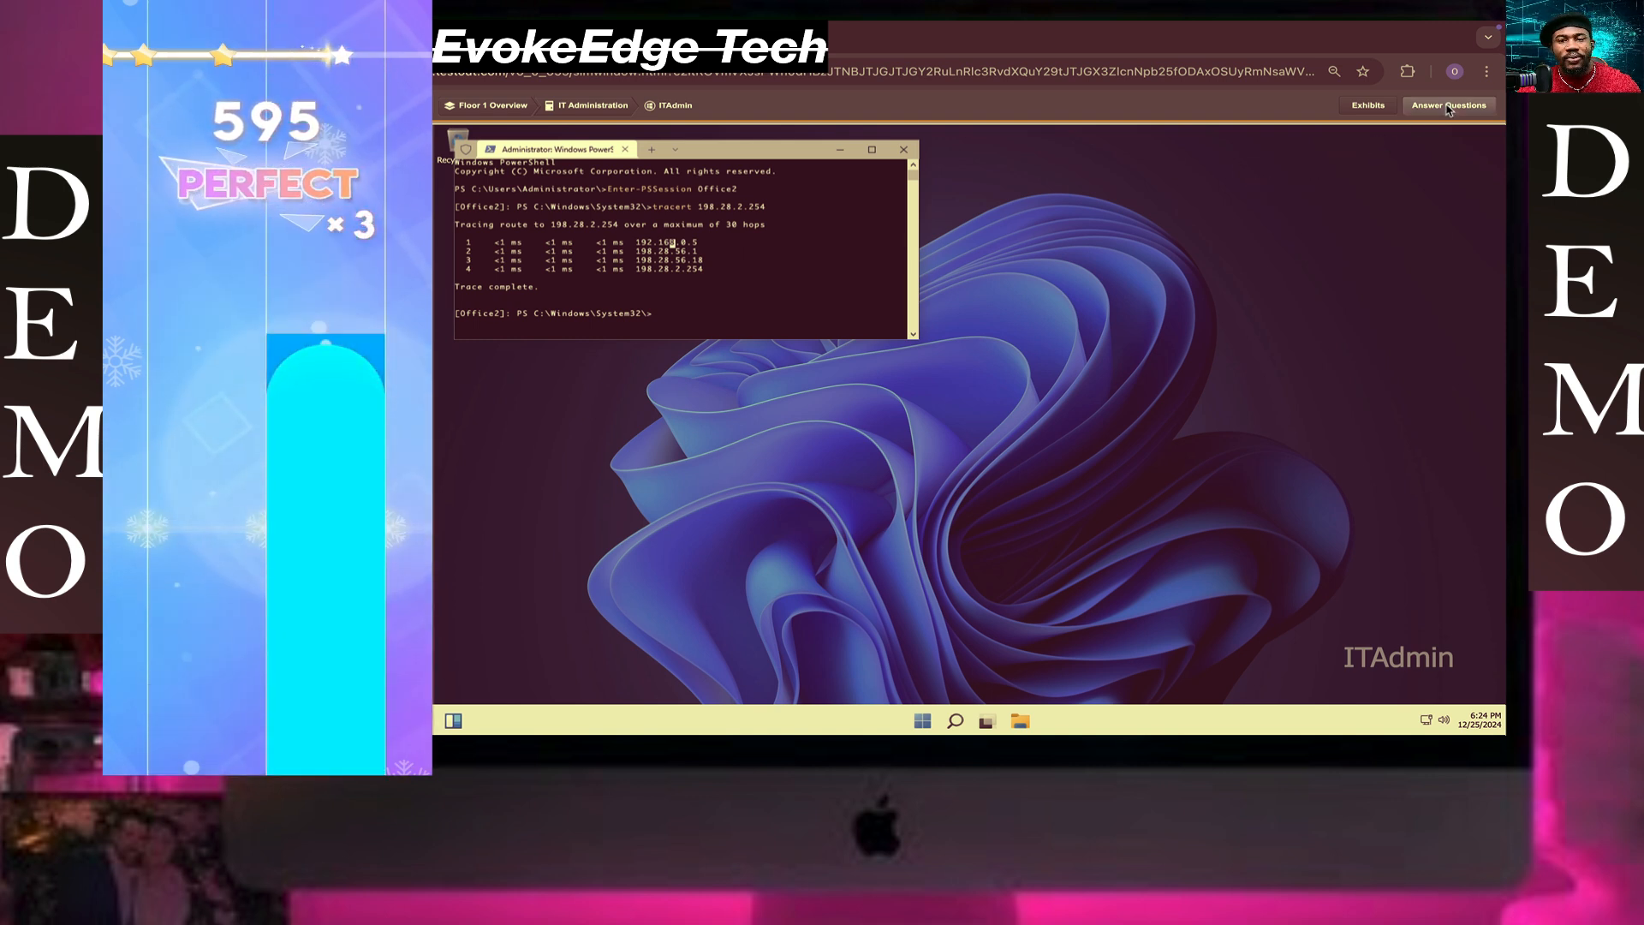
{"action": "left_click", "coordinate": [1449, 104]}
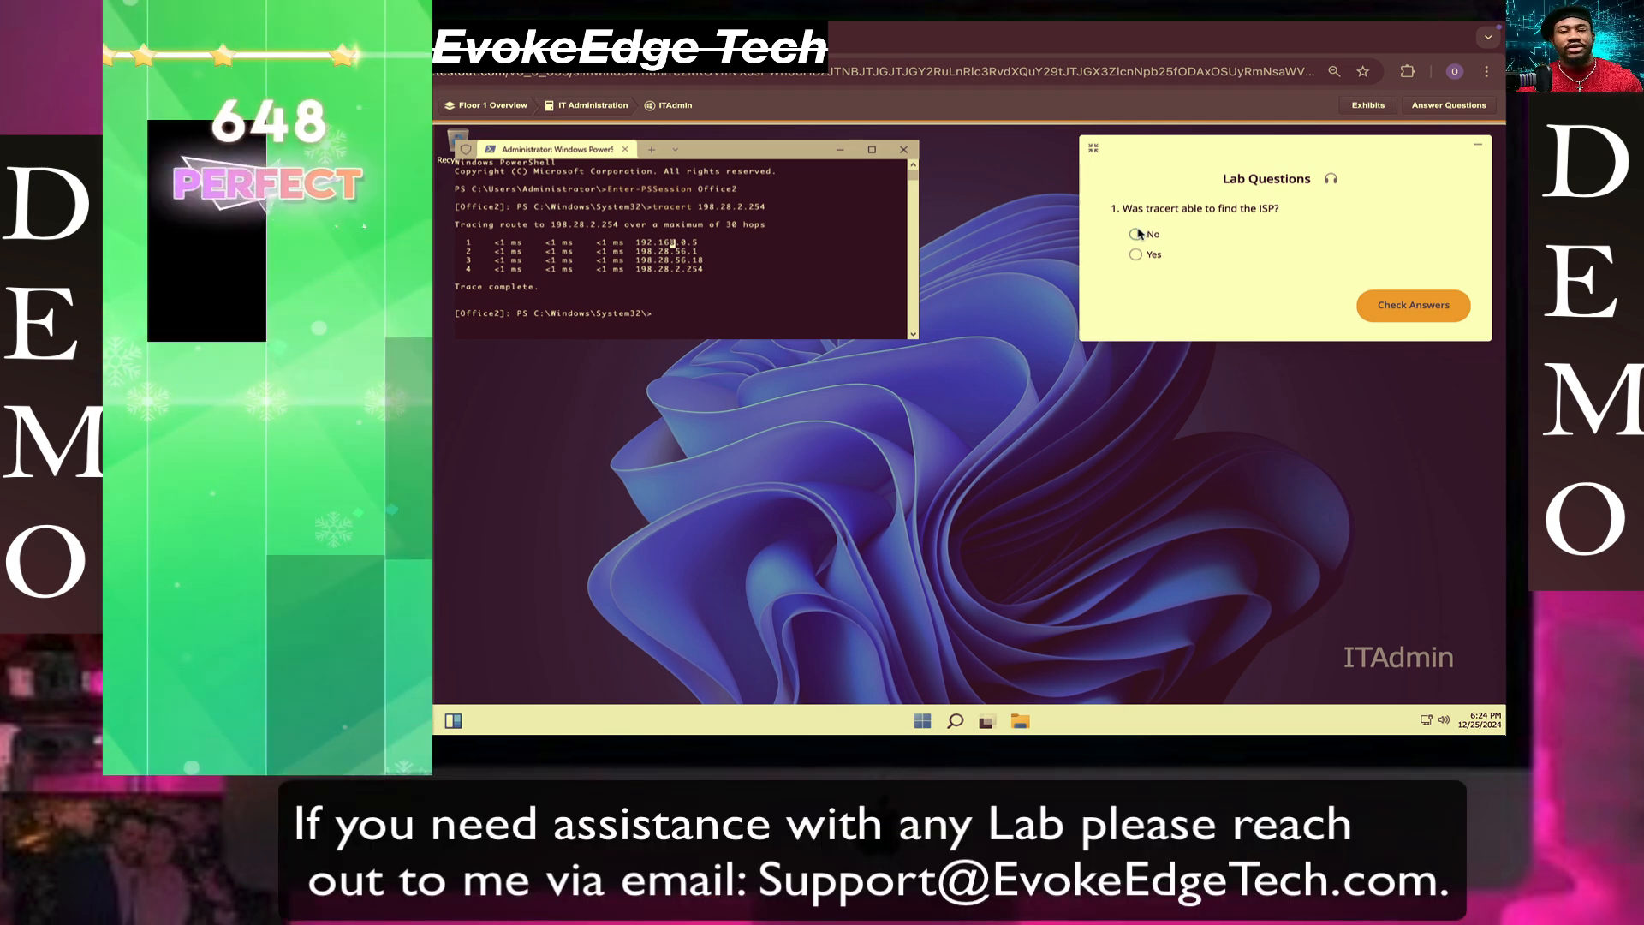
Check answers, revise the ISP question to Yes, and rescore for 4/4.
{"action": "left_click", "coordinate": [1414, 306]}
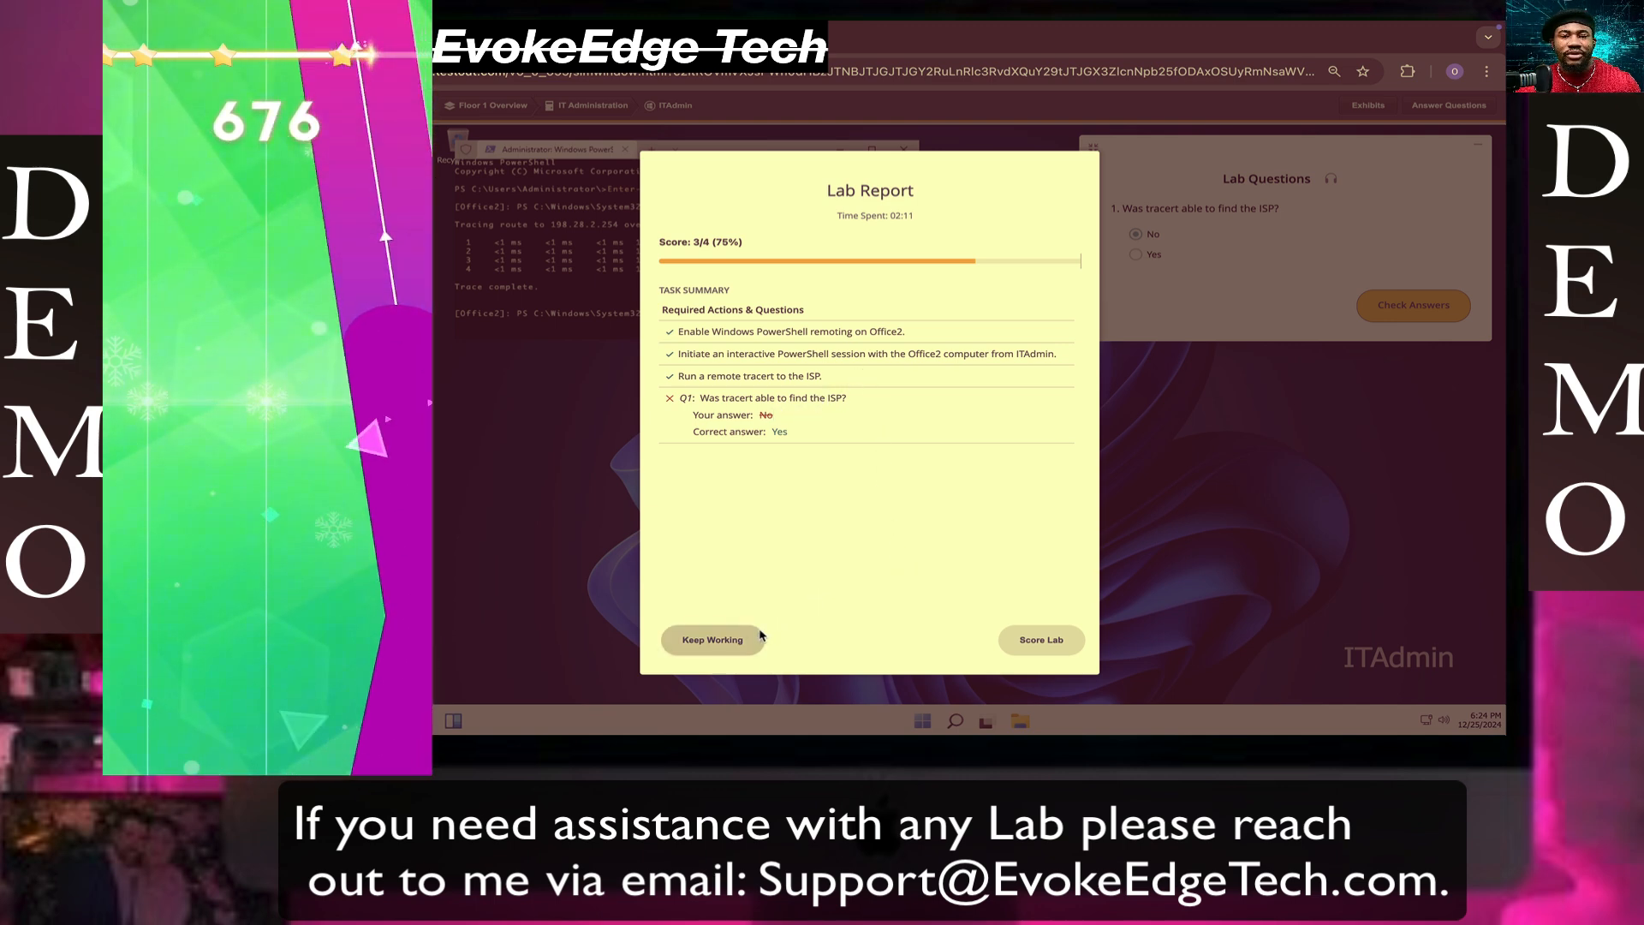
{"action": "left_click", "coordinate": [712, 640]}
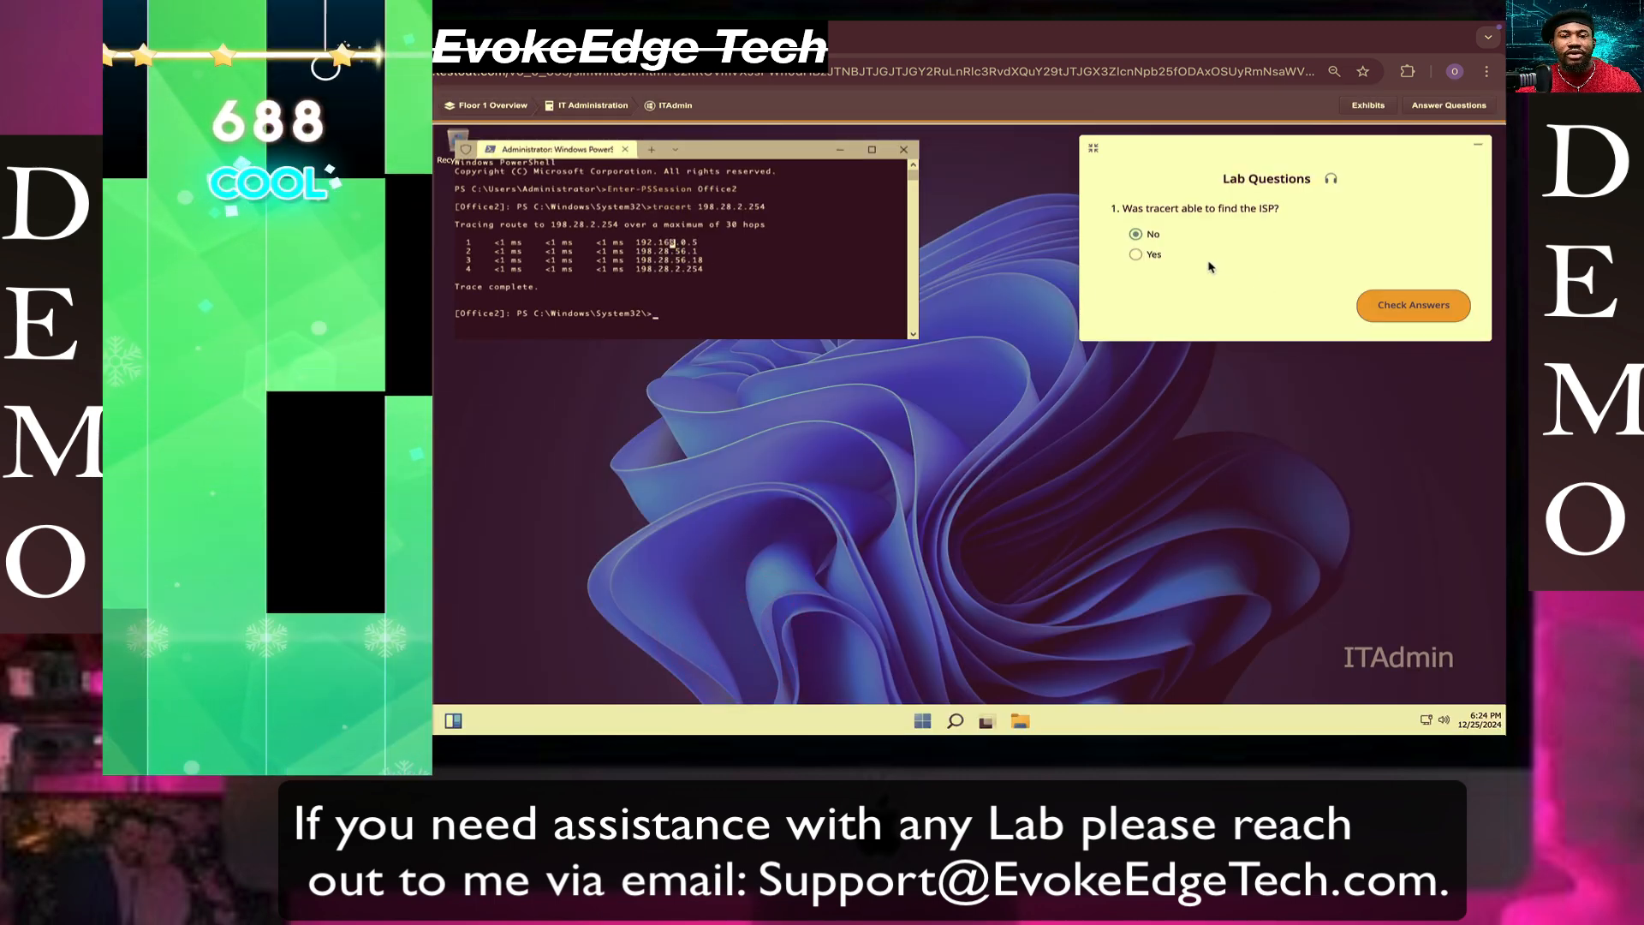
{"action": "left_click", "coordinate": [1135, 254]}
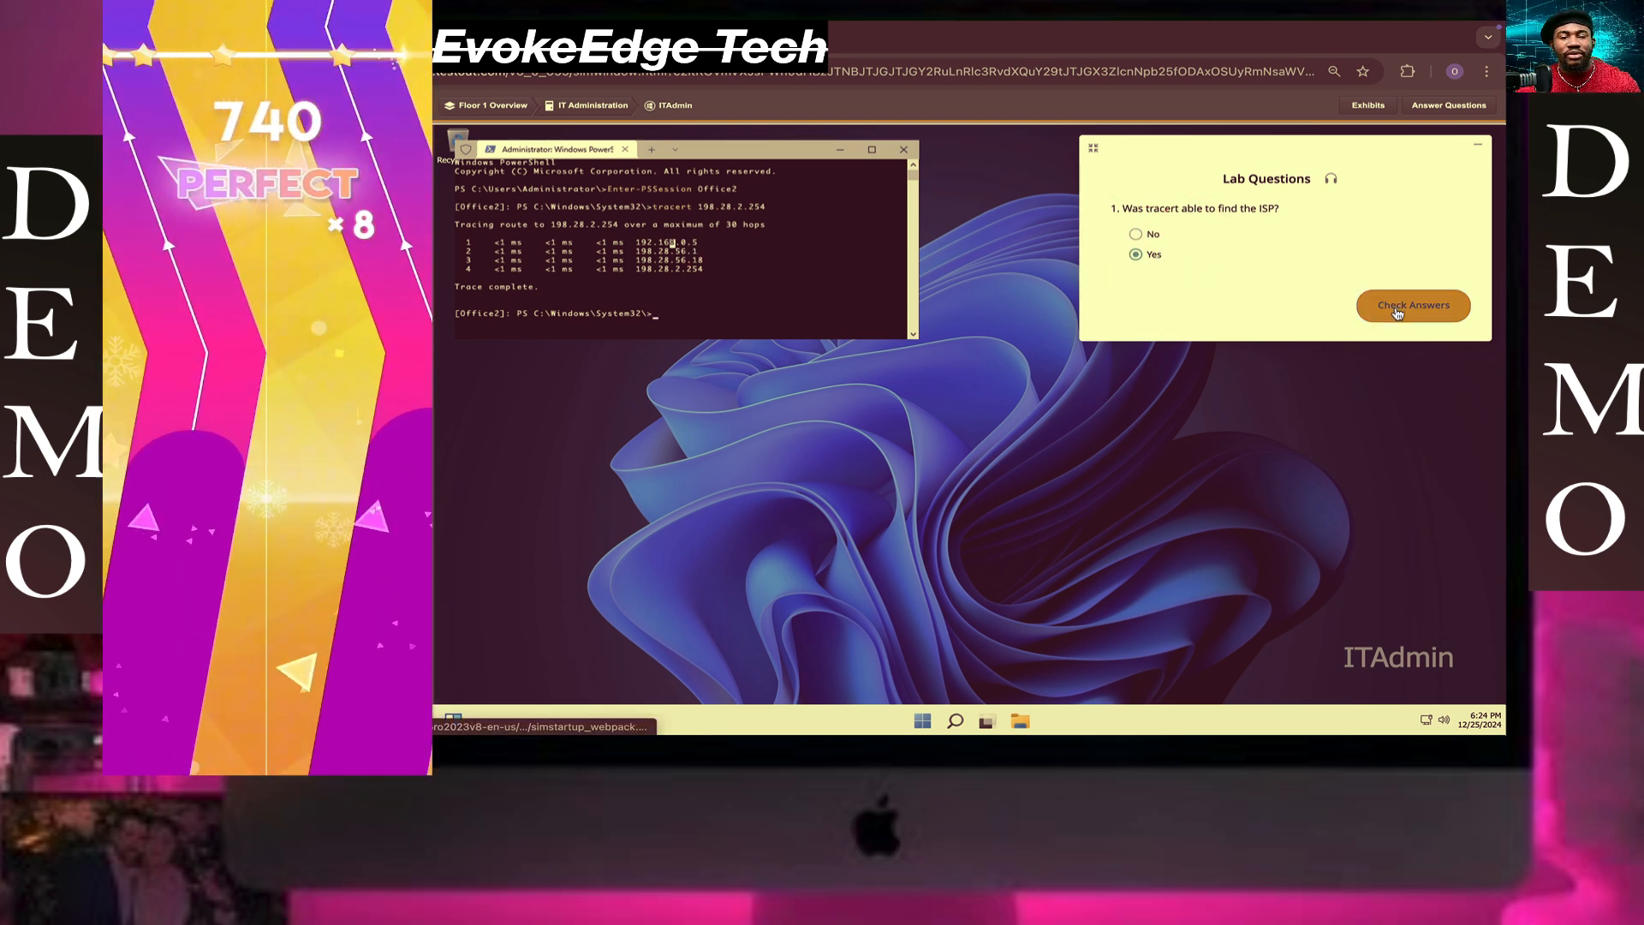
{"action": "left_click", "coordinate": [1413, 304]}
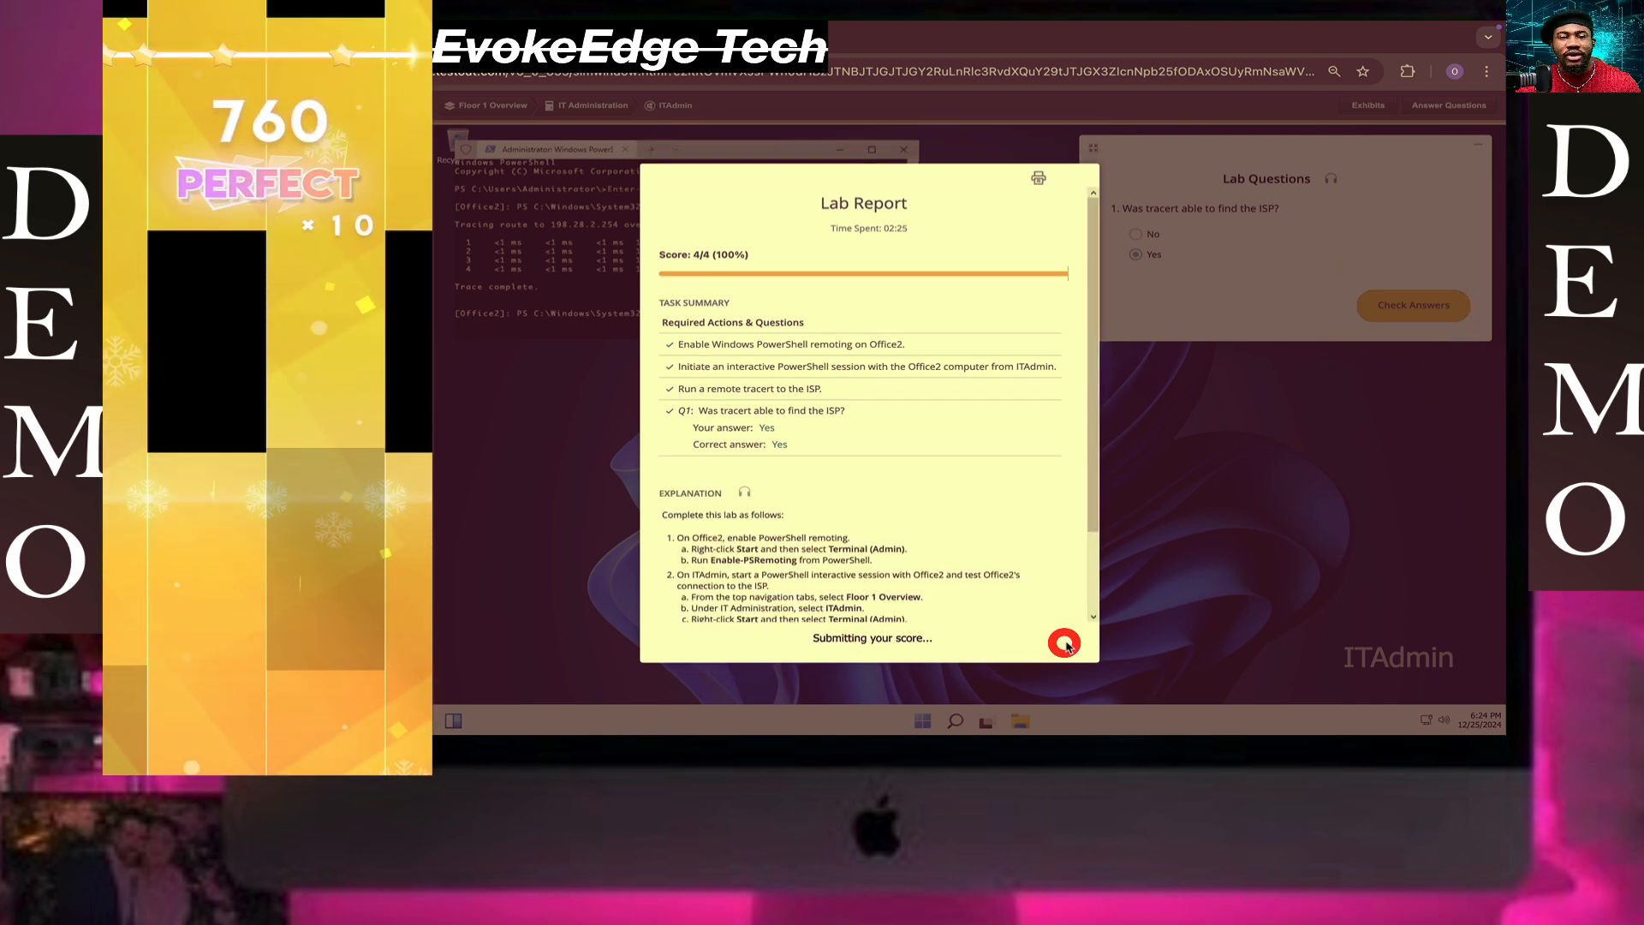